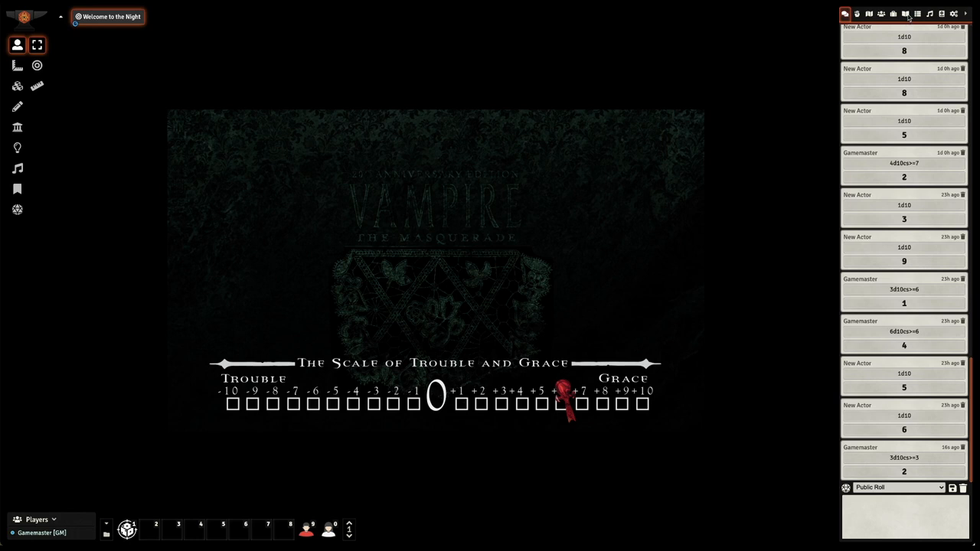
Show the journal entries to reach Bethany Thomas's character sheet PDF.
click(904, 13)
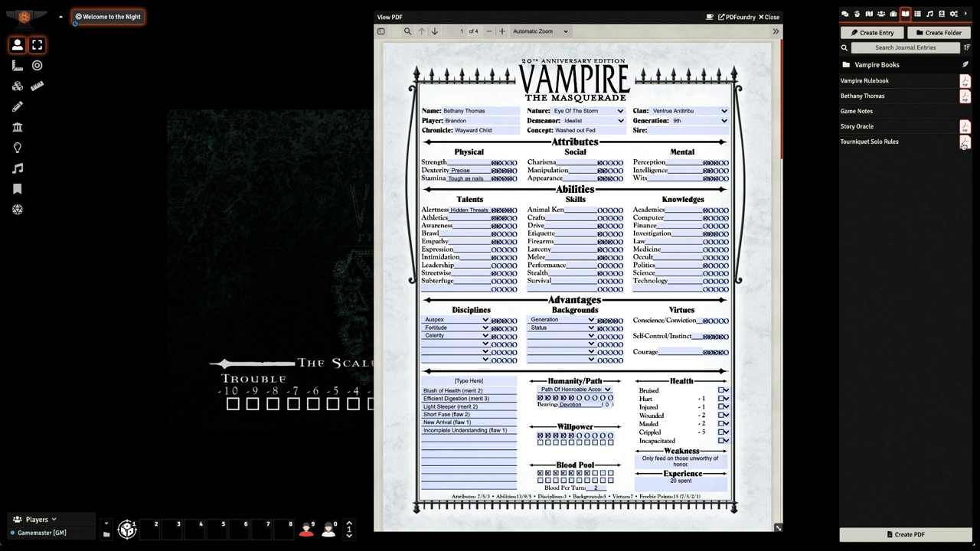
mouse_move(595, 18)
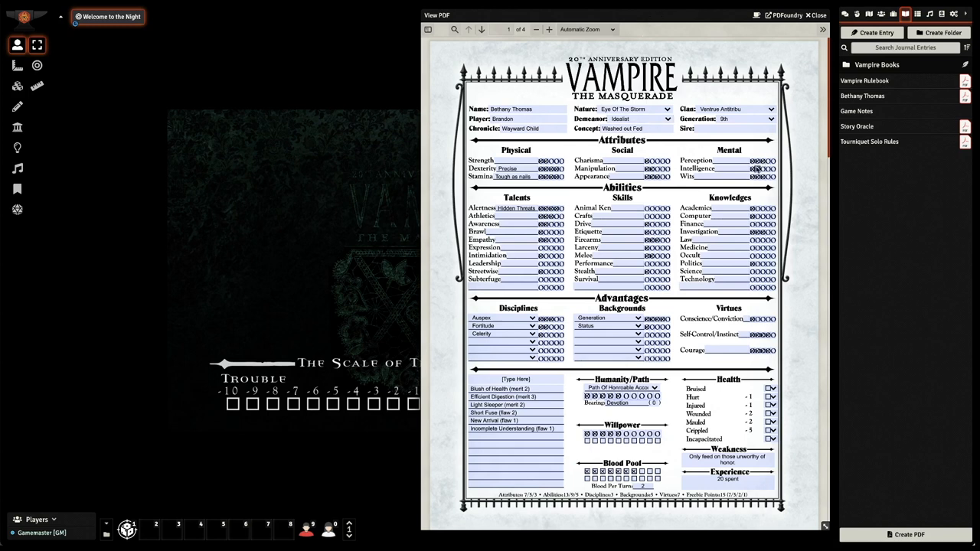
mouse_move(756, 159)
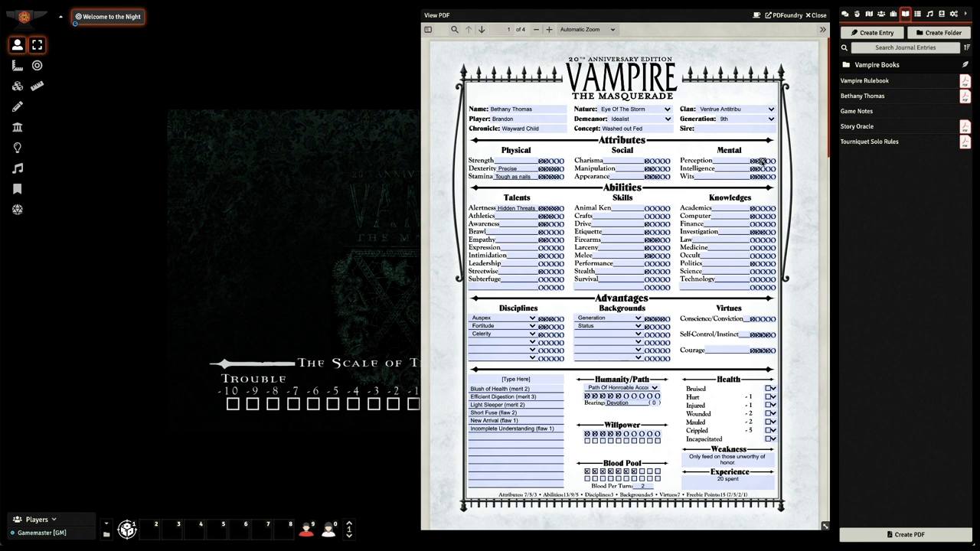
mouse_move(754, 231)
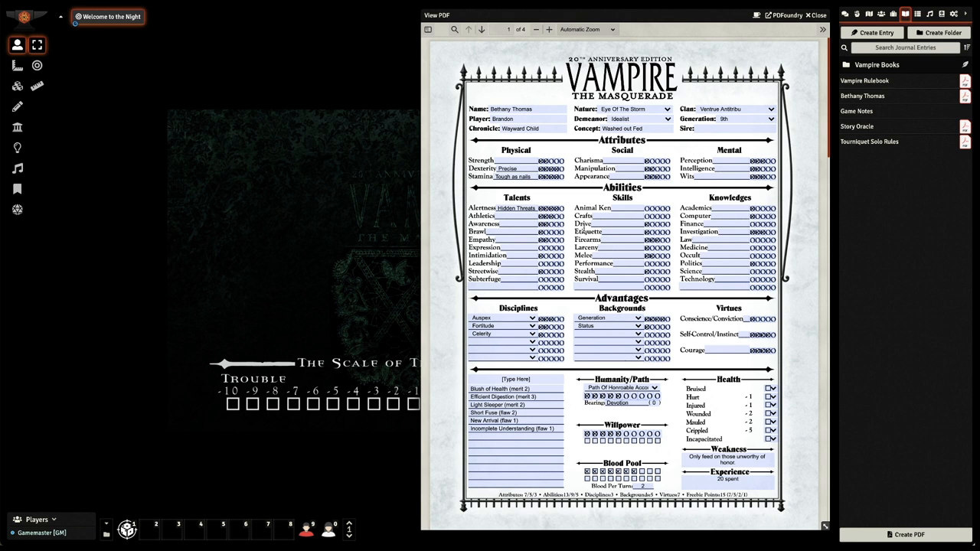
mouse_move(245, 454)
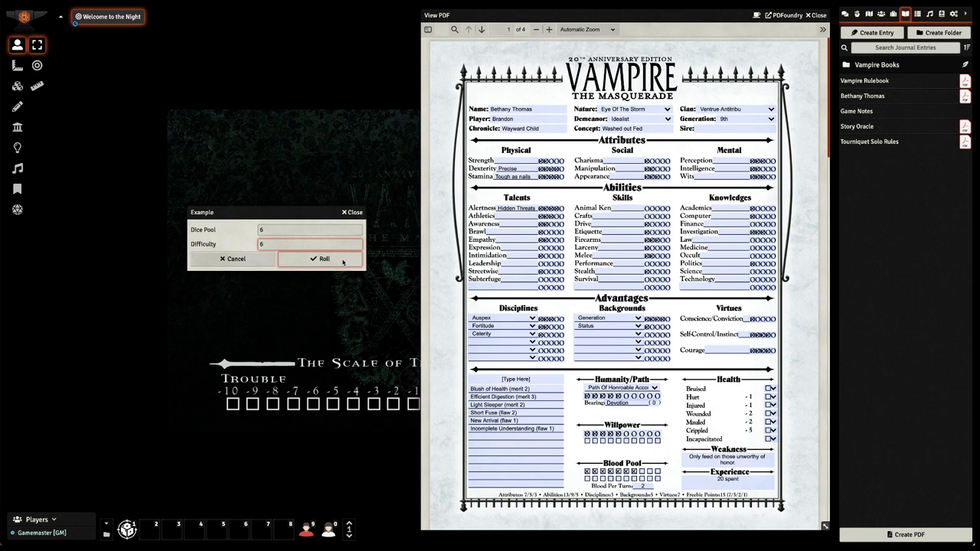
Roll a 6-die pool at difficulty 6, scoring 3 successes.
click(341, 259)
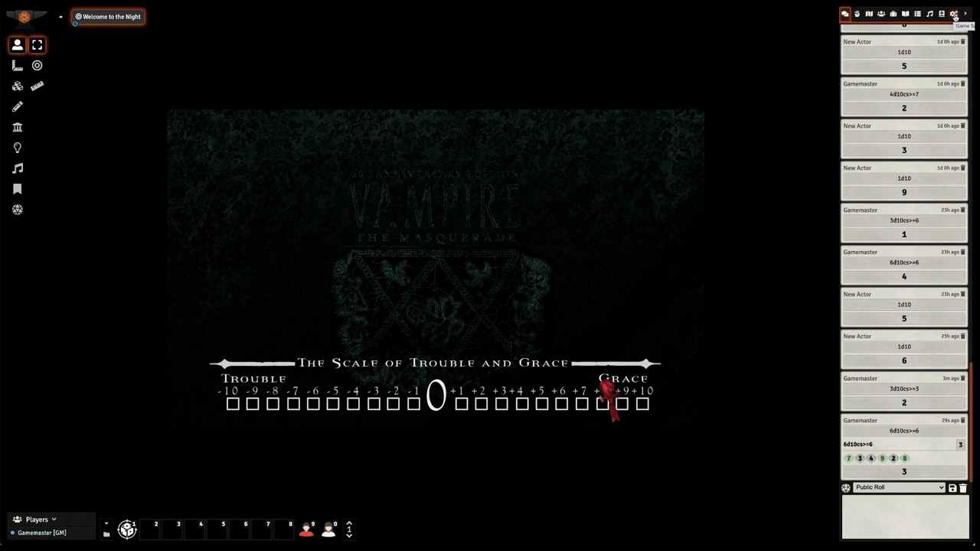
Open the Tourniquet Solo Rules document from the journal entries.
click(905, 13)
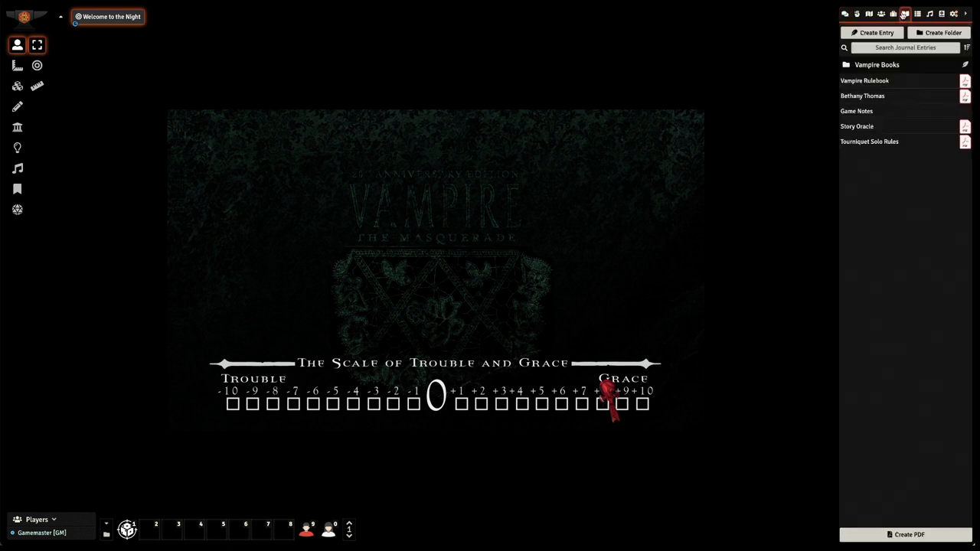
click(869, 142)
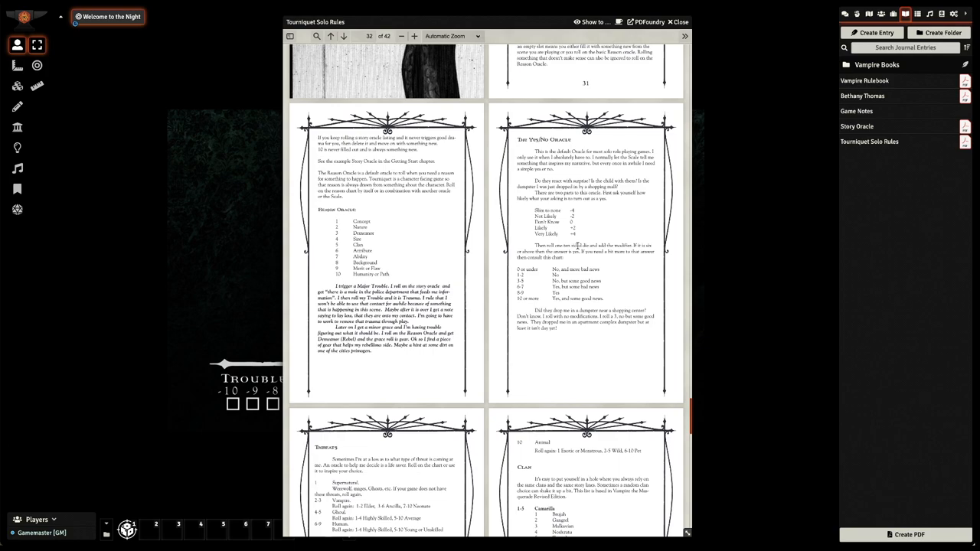
mouse_move(656, 266)
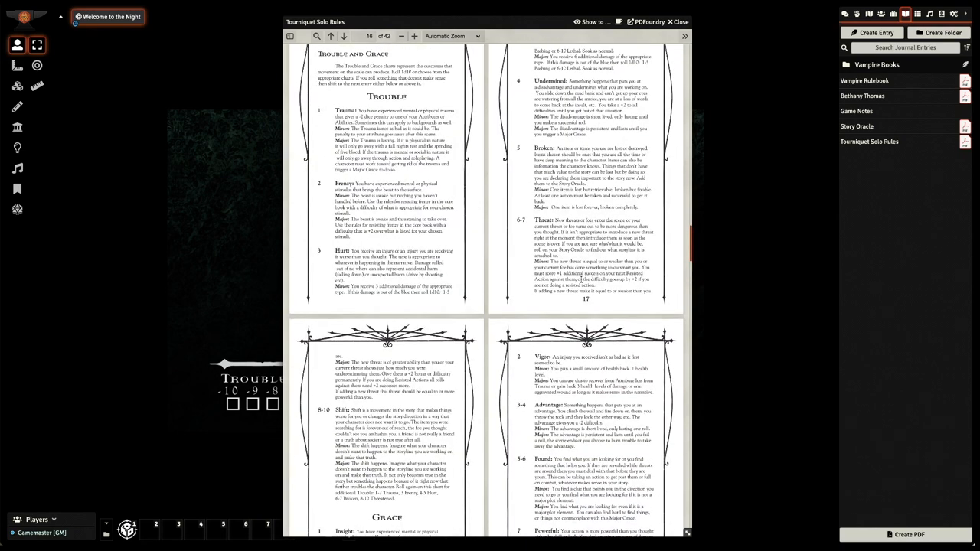
Scroll the solo rules to the Grace table listing Insight, Vigor, Advantage, Found and Powerful.
scroll(down, 3)
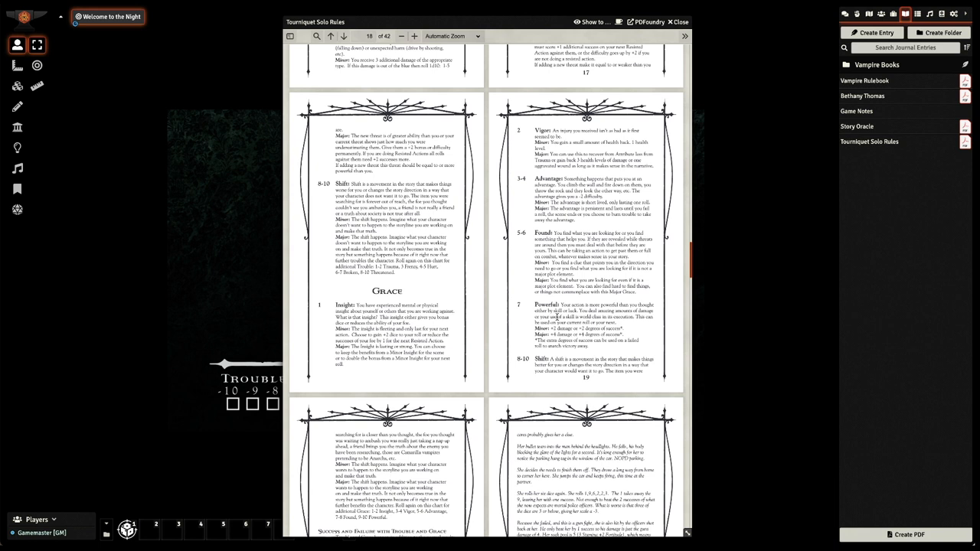
scroll(down, 3)
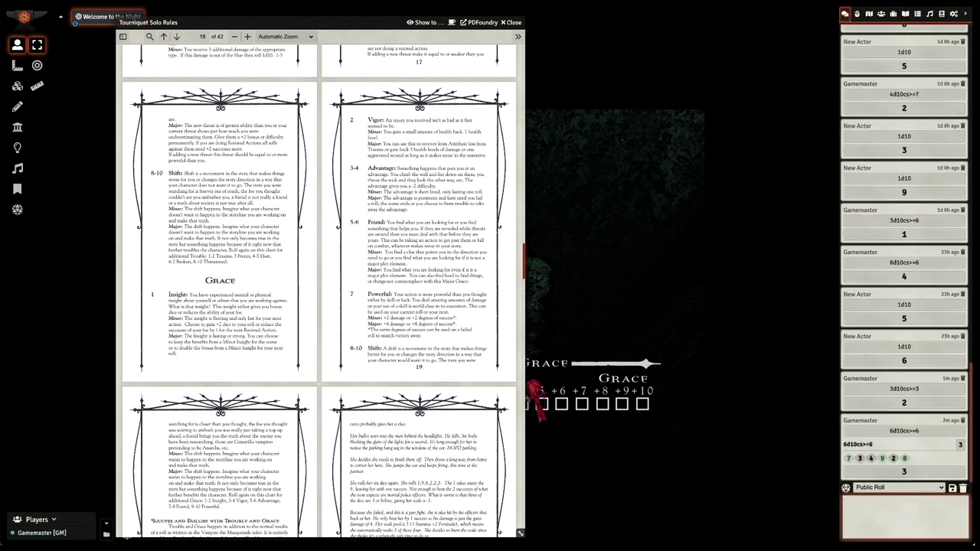
Roll 1d10 in chat with /r, getting a 4.
text(/r 1d10)
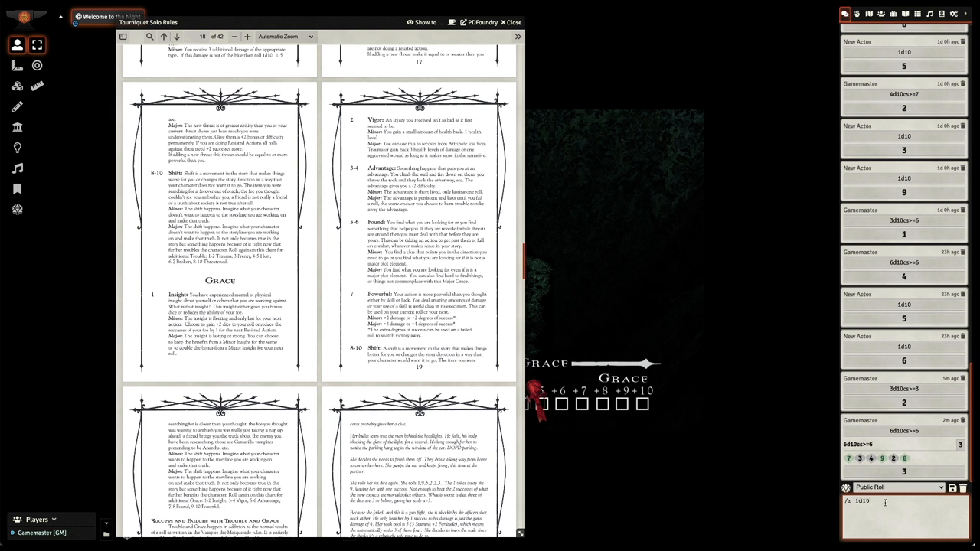
key(Enter)
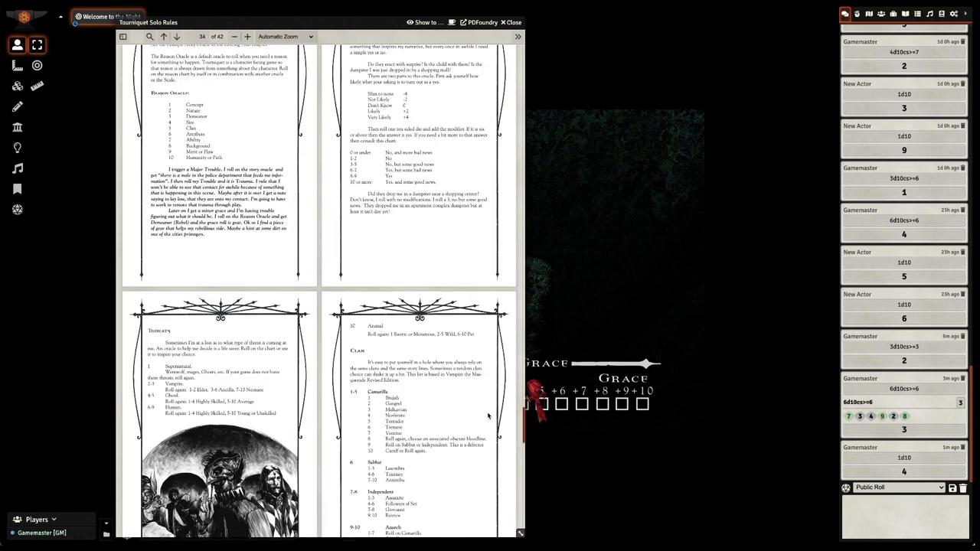
Scroll the solo rules to the Chapter Two: Modifications pages on solo gaming.
scroll(down, 3)
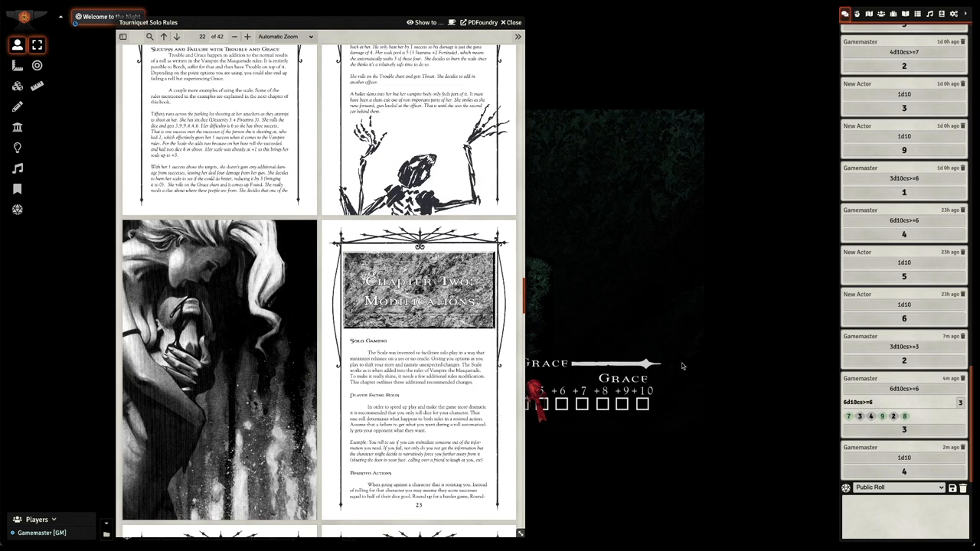
Show the journal entries to reopen Bethany Thomas's character sheet PDF.
click(904, 13)
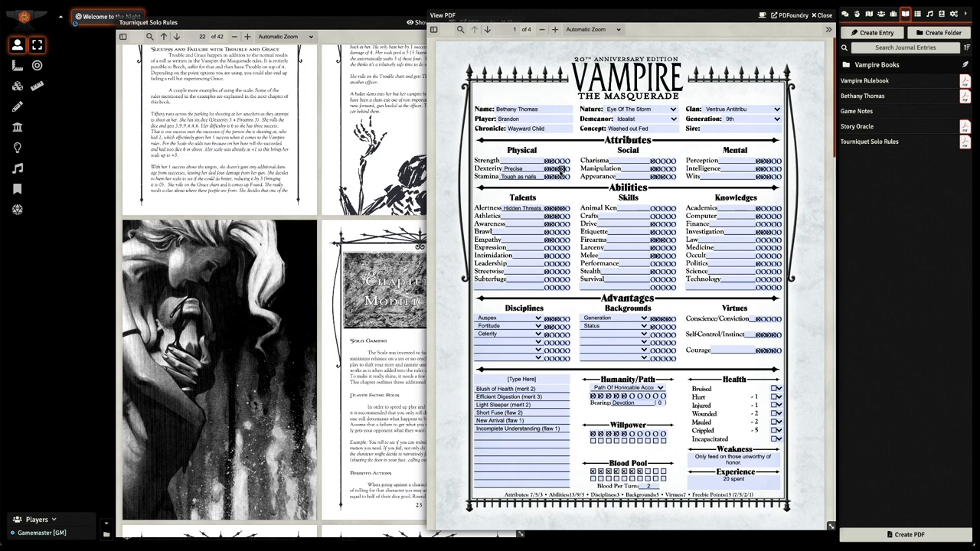
mouse_move(541, 335)
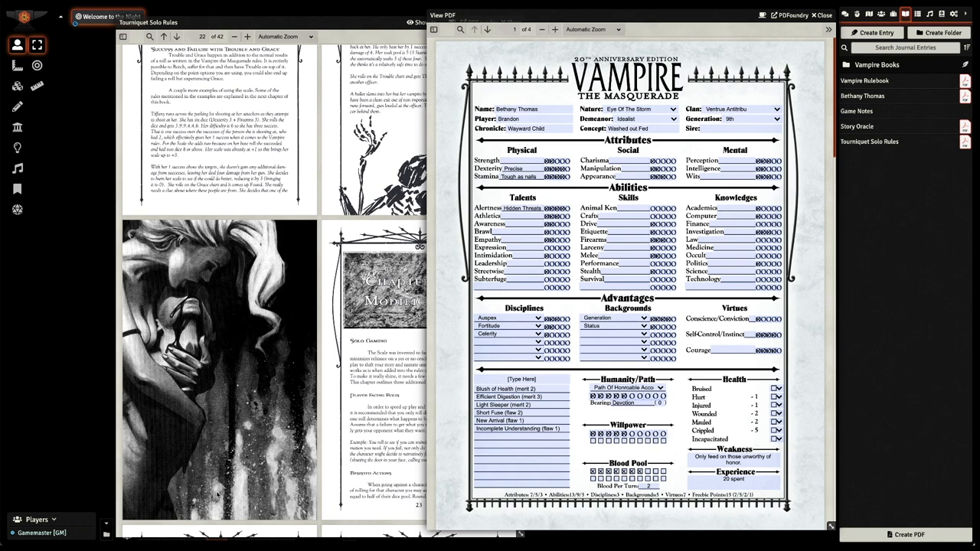
Close the character sheet and scroll the solo rules to the Personalities and district tables.
scroll(down, 3)
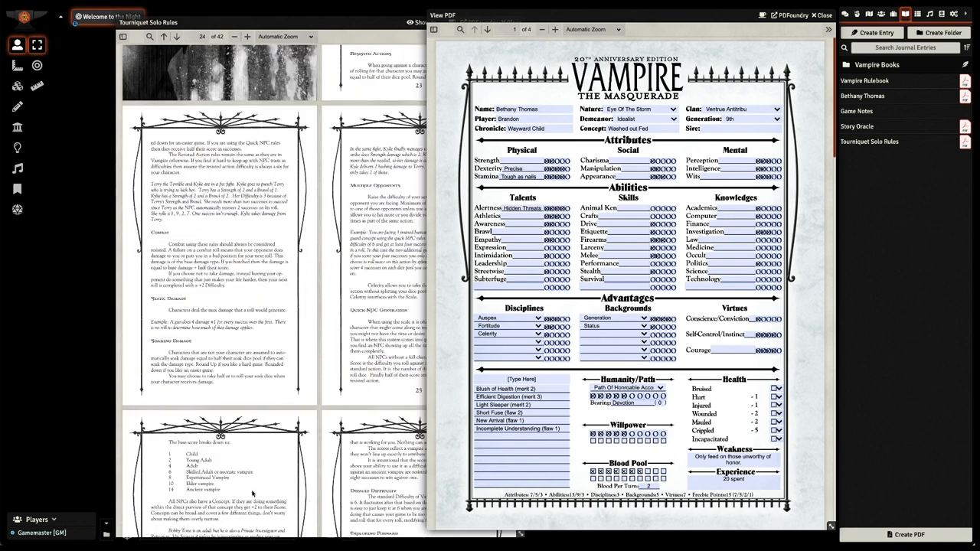
scroll(down, 3)
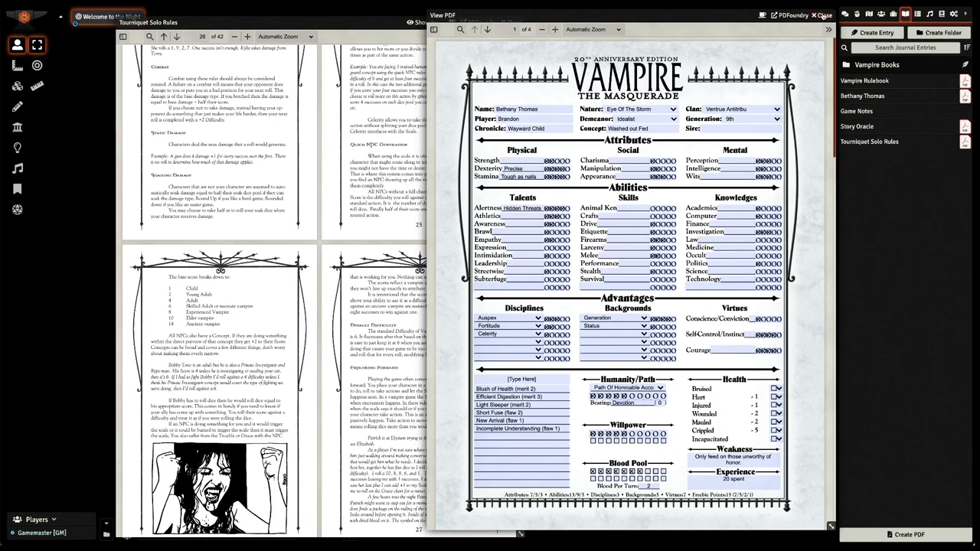
click(825, 14)
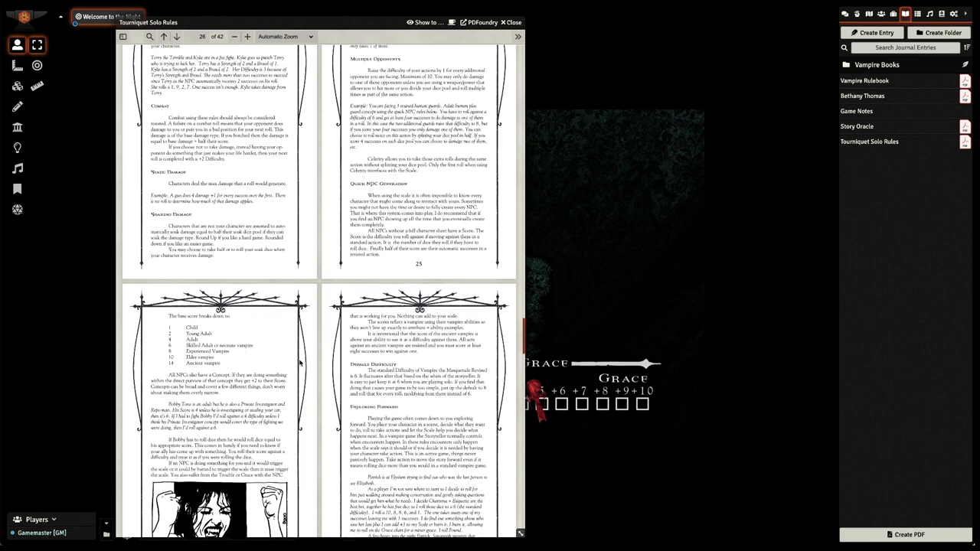
scroll(down, 3)
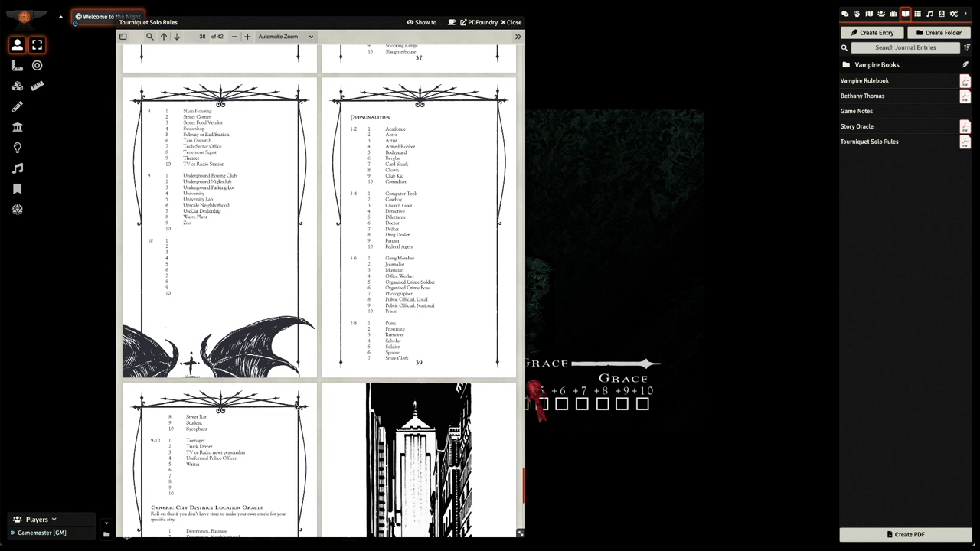
mouse_move(433, 399)
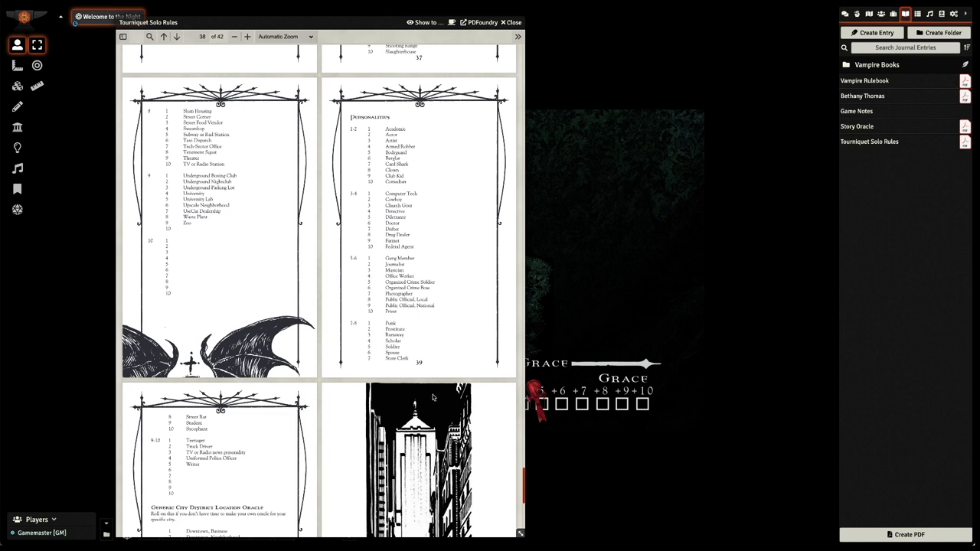
Review the Personalities table and city district location oracle in the solo rules.
click(13, 210)
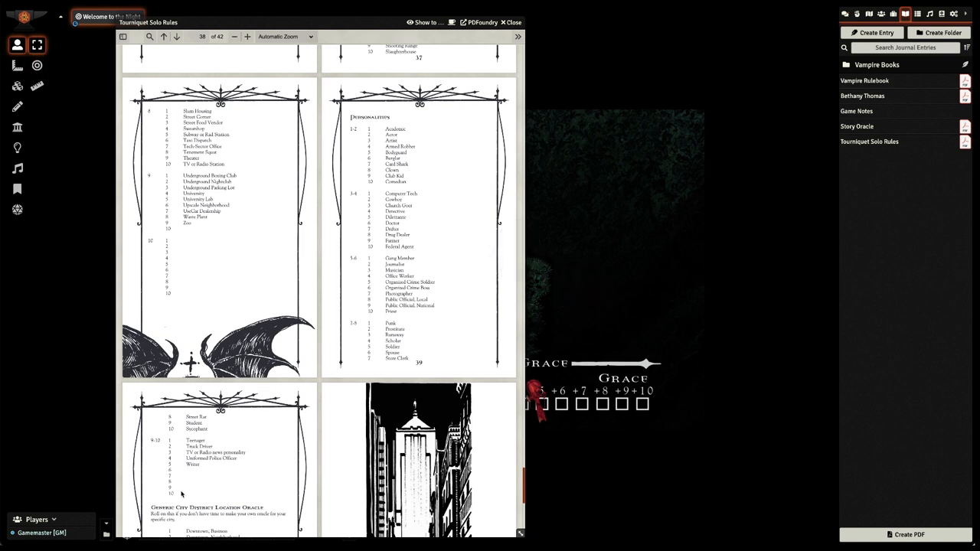
mouse_move(198, 492)
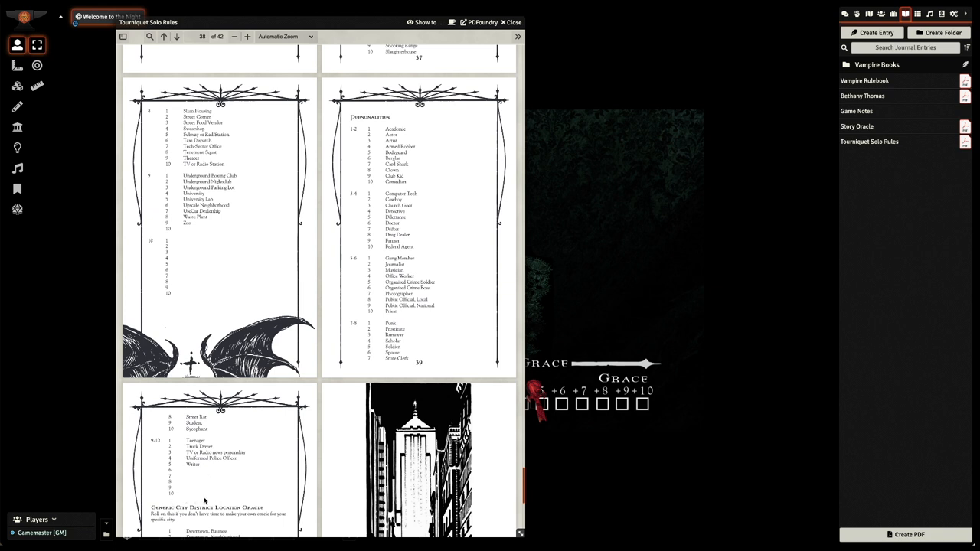
mouse_move(218, 476)
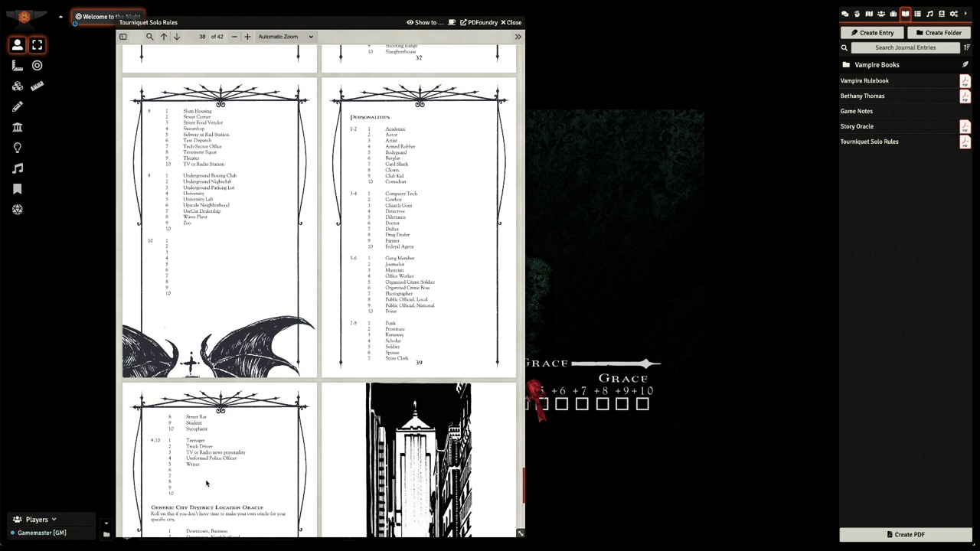
mouse_move(59, 131)
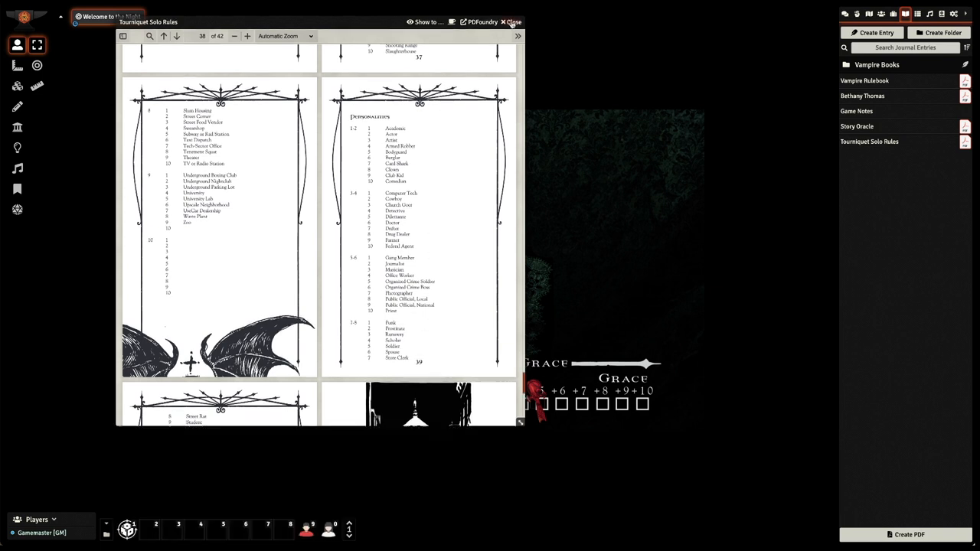
Close the solo rules and roll a 6-die pool at difficulty 5, scoring 3 successes.
click(507, 17)
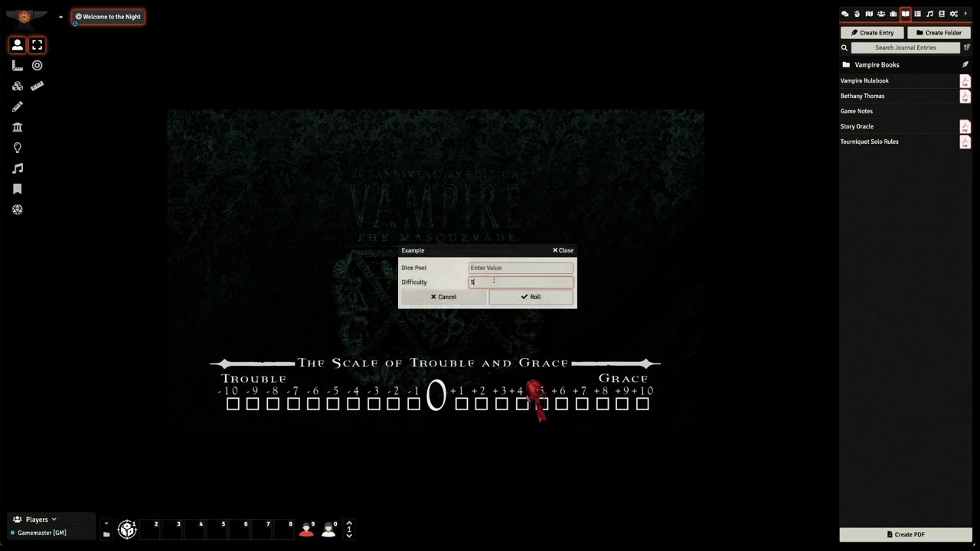
text(6)
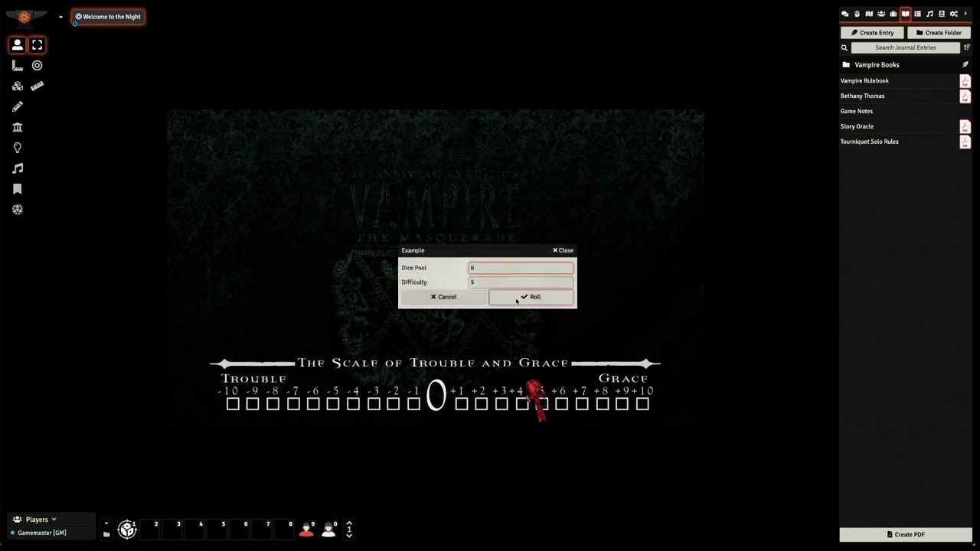
click(535, 297)
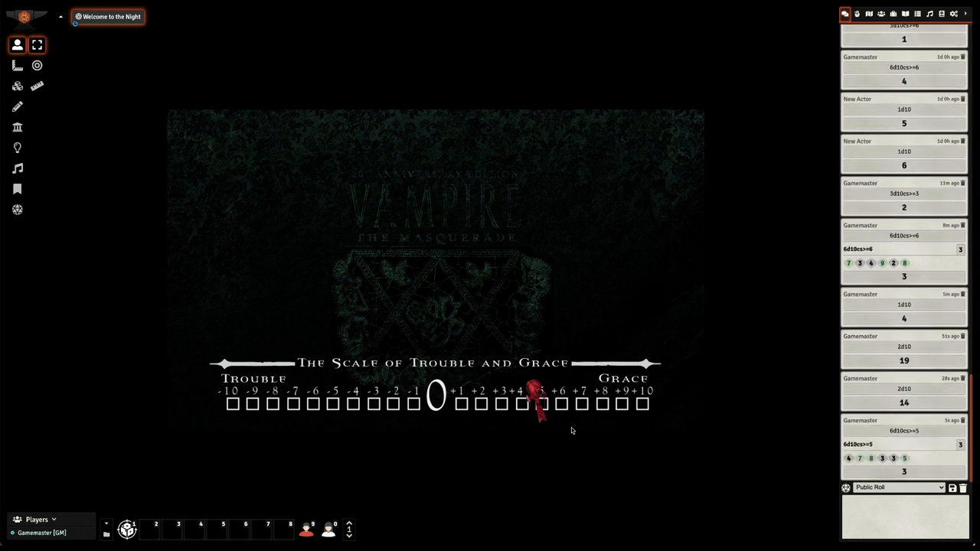
mouse_move(866, 467)
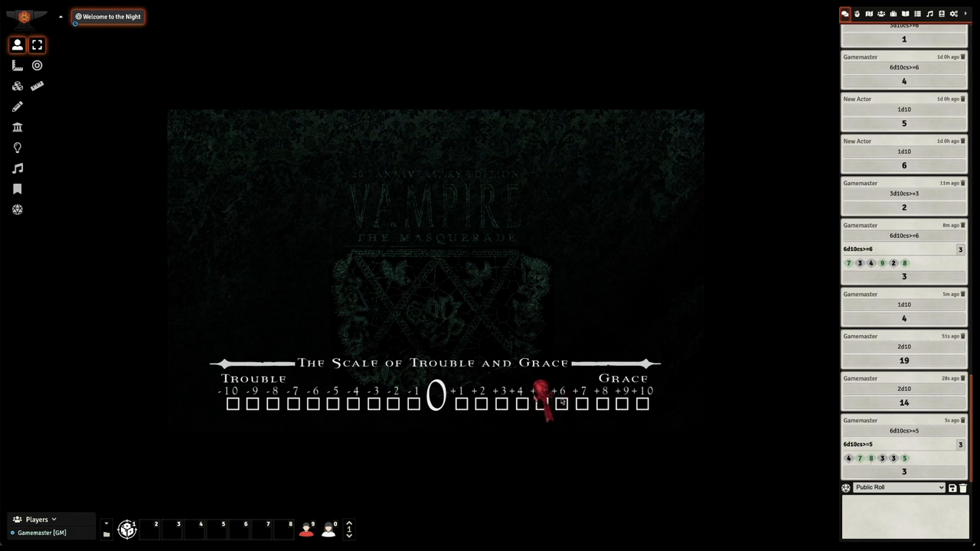
Slide the red Trouble and Grace marker one box right, from +5 to +6.
drag(546, 397, 567, 396)
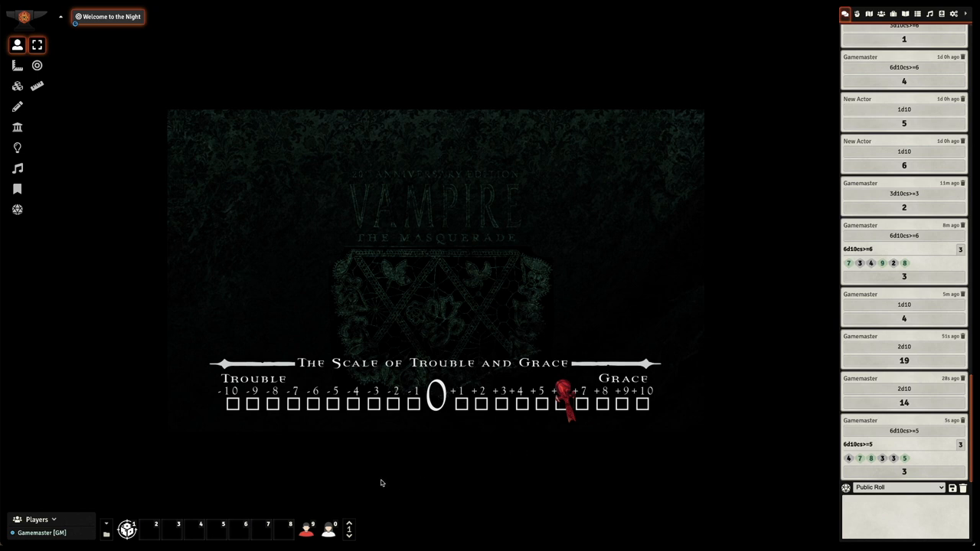
mouse_move(253, 513)
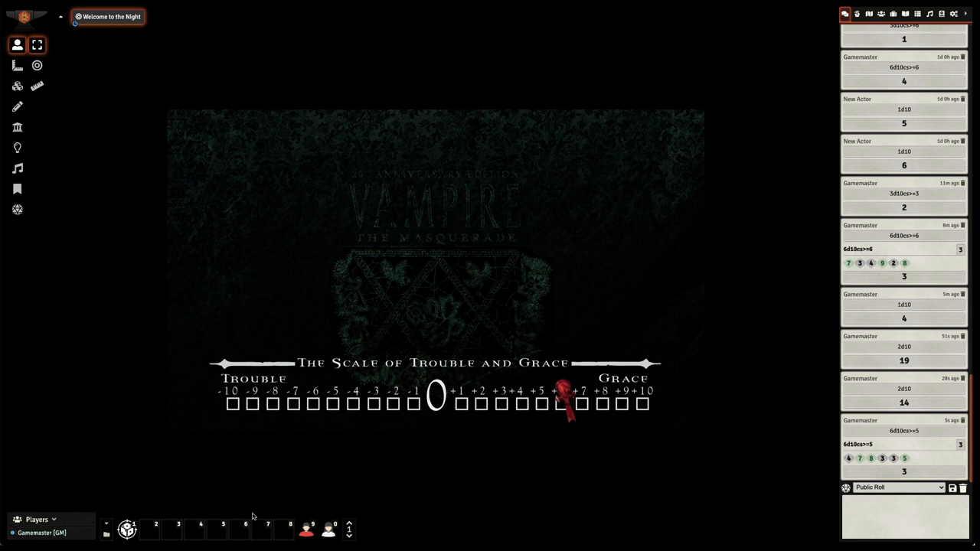
click(903, 13)
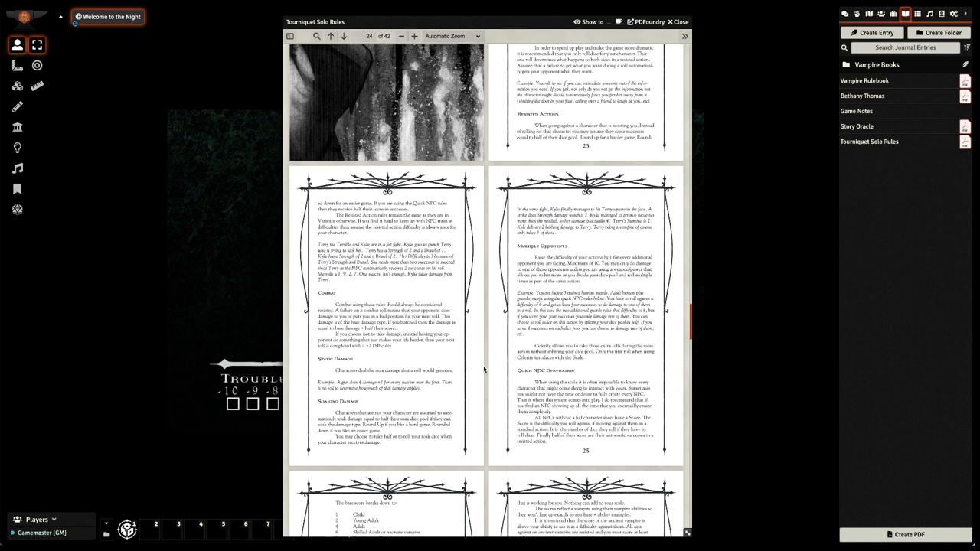
mouse_move(486, 370)
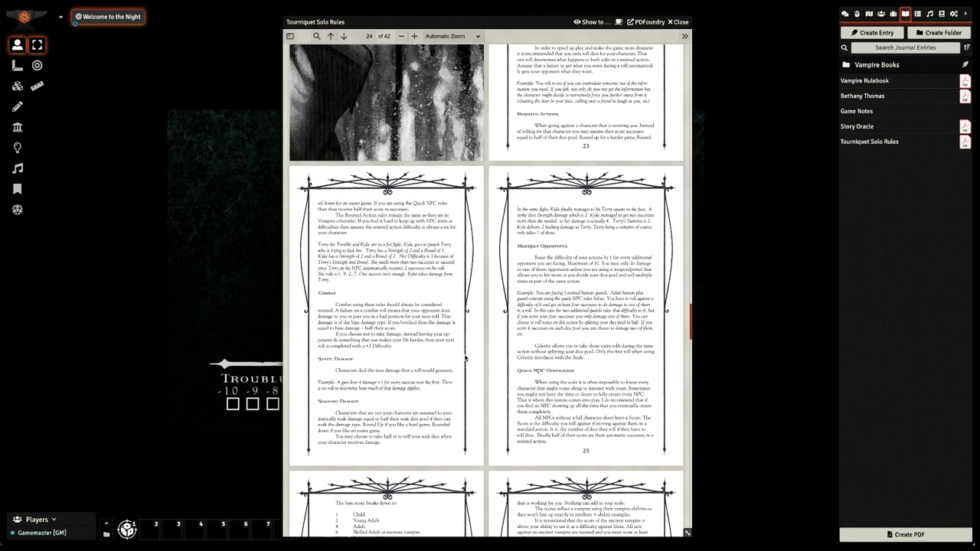
mouse_move(429, 360)
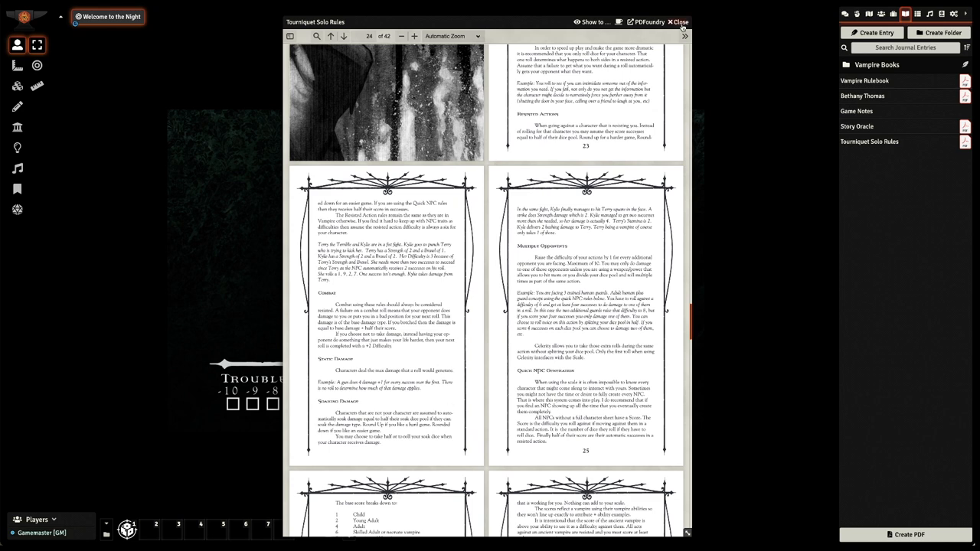
Close the Tourniquet Solo Rules PDF viewer.
click(680, 21)
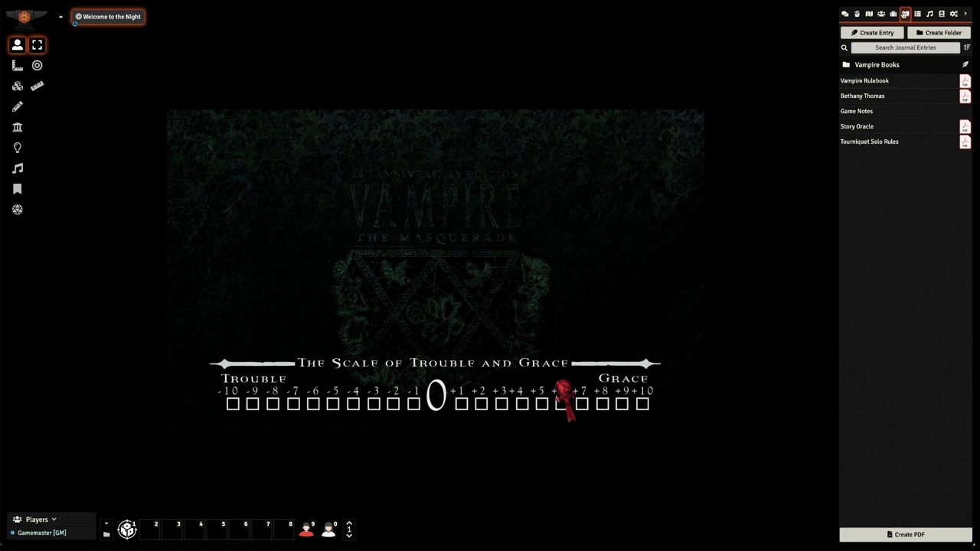
mouse_move(908, 12)
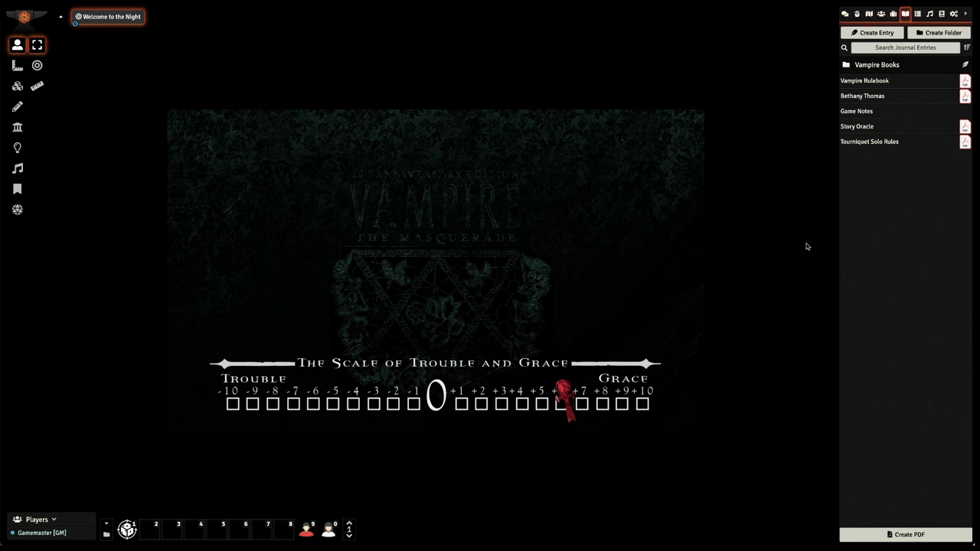
mouse_move(917, 82)
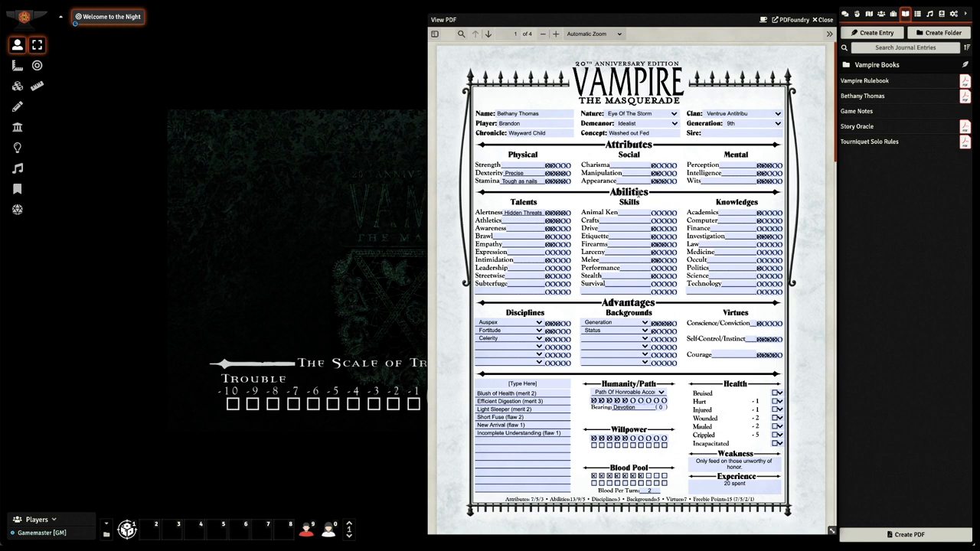
mouse_move(799, 158)
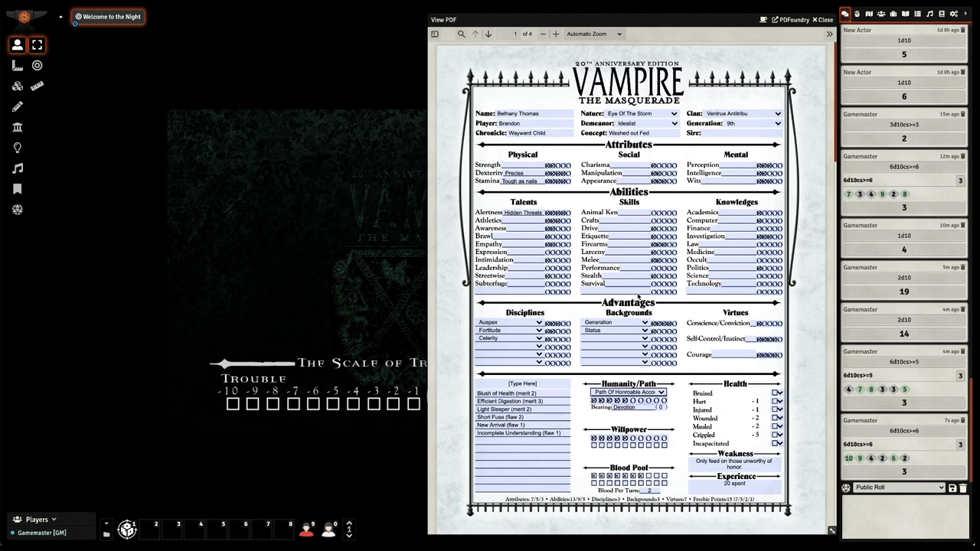
Close the character sheet's View PDF window.
click(815, 16)
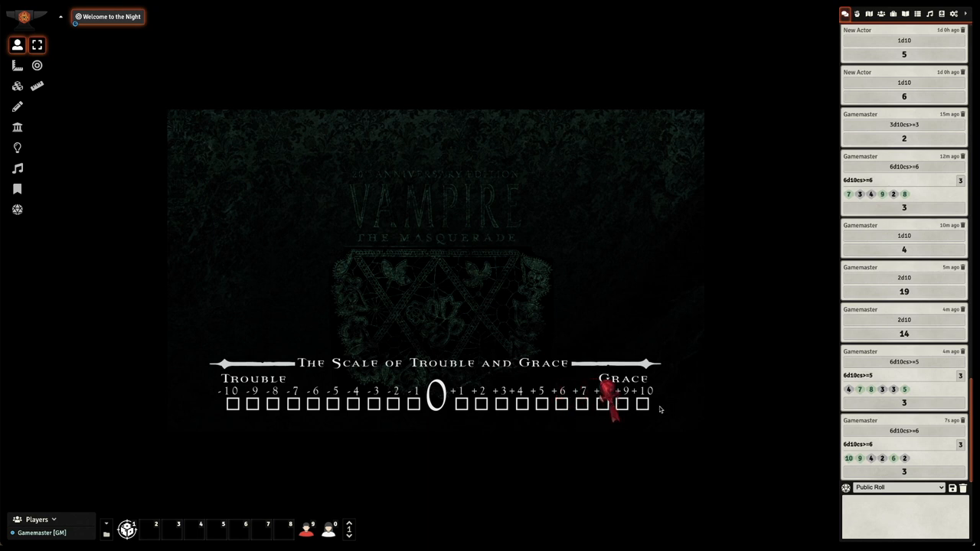
mouse_move(658, 418)
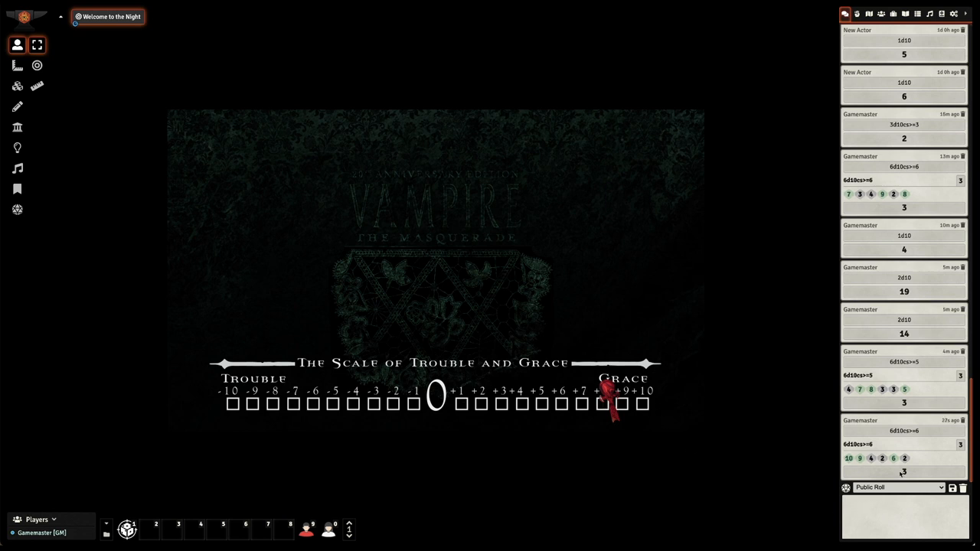
mouse_move(834, 309)
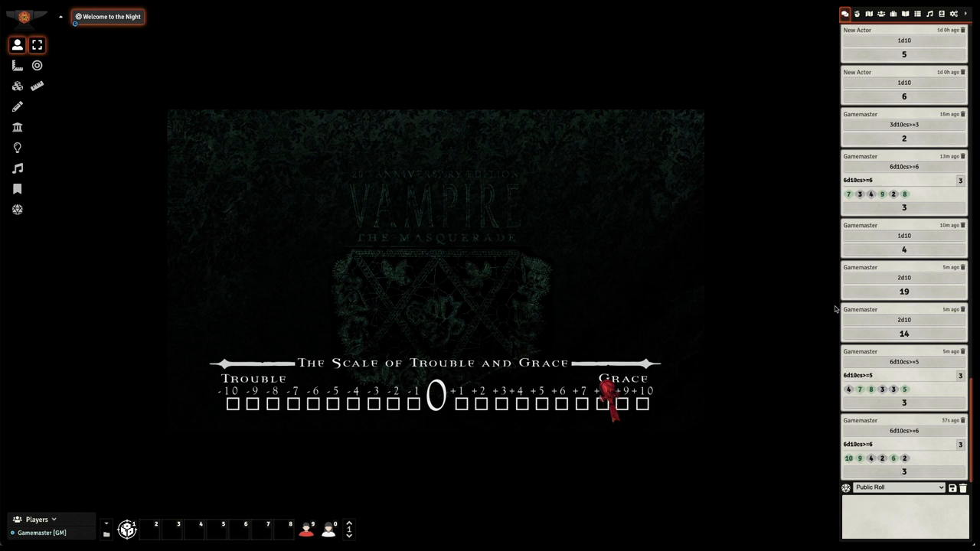
Open Tourniquet Solo Rules from the journal entries list.
click(904, 13)
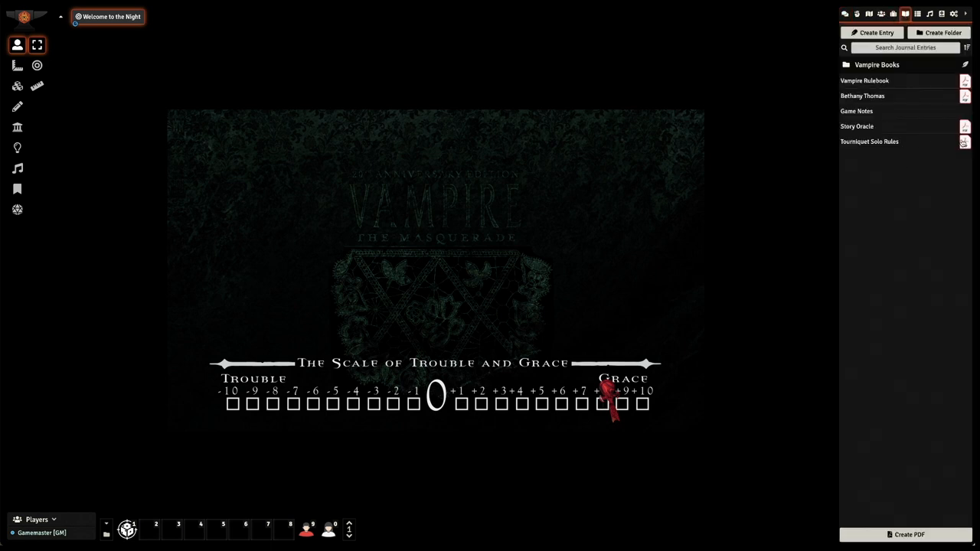
click(869, 141)
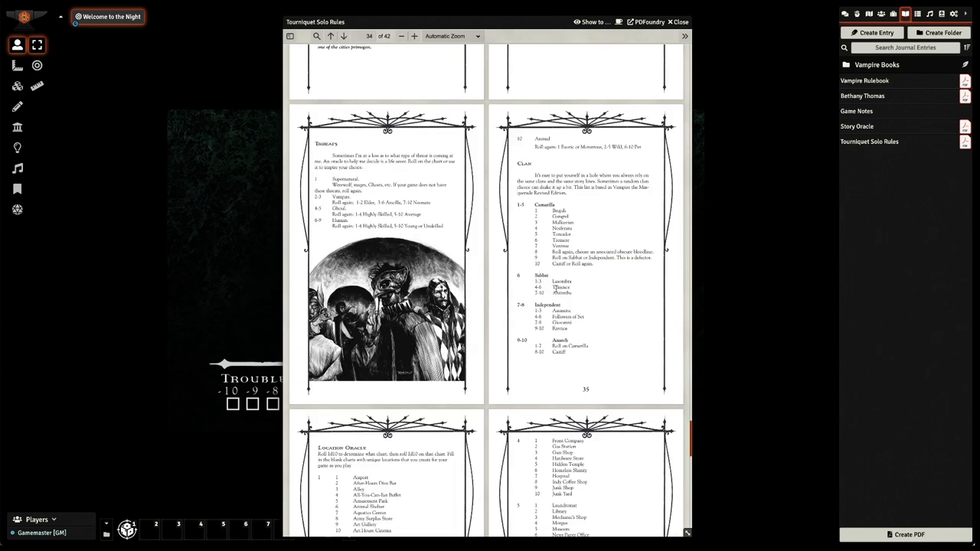
mouse_move(547, 286)
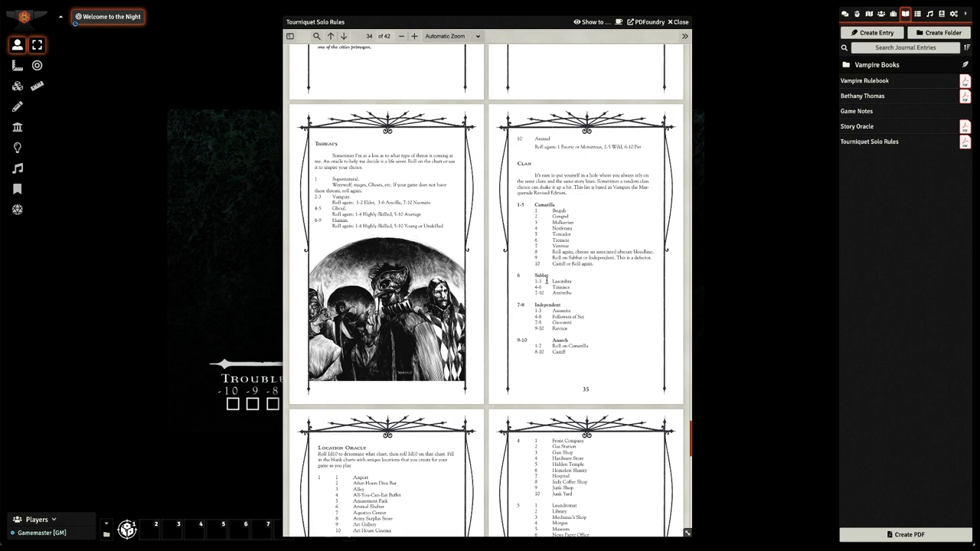
mouse_move(519, 297)
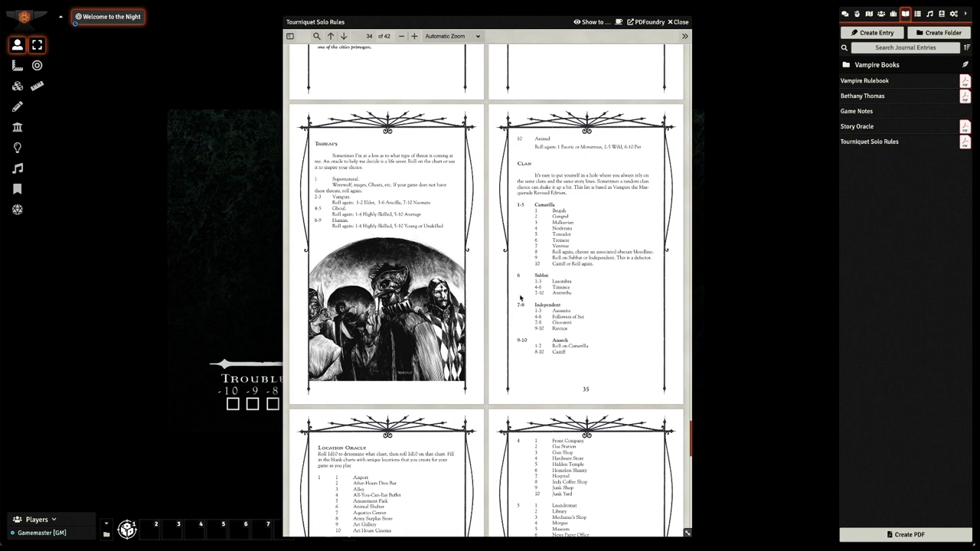
mouse_move(522, 227)
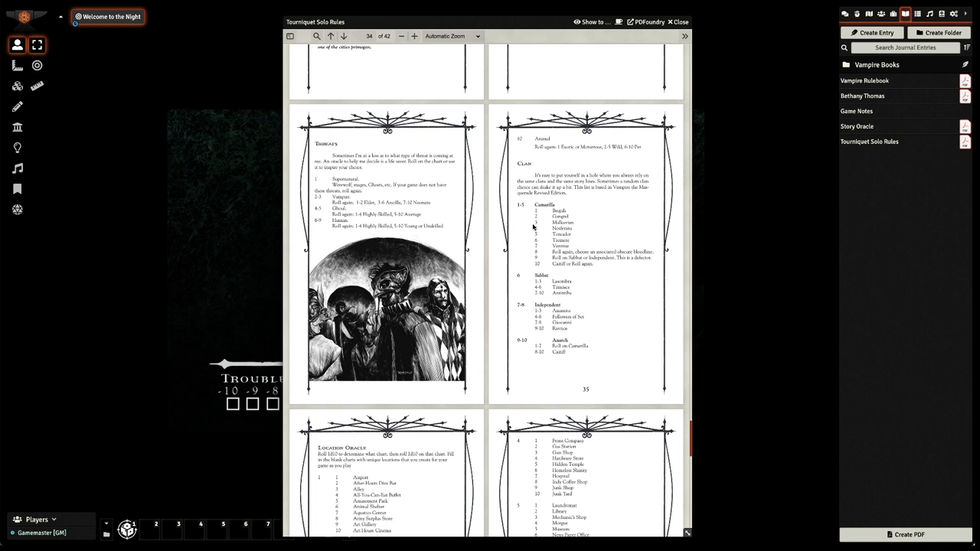
mouse_move(533, 230)
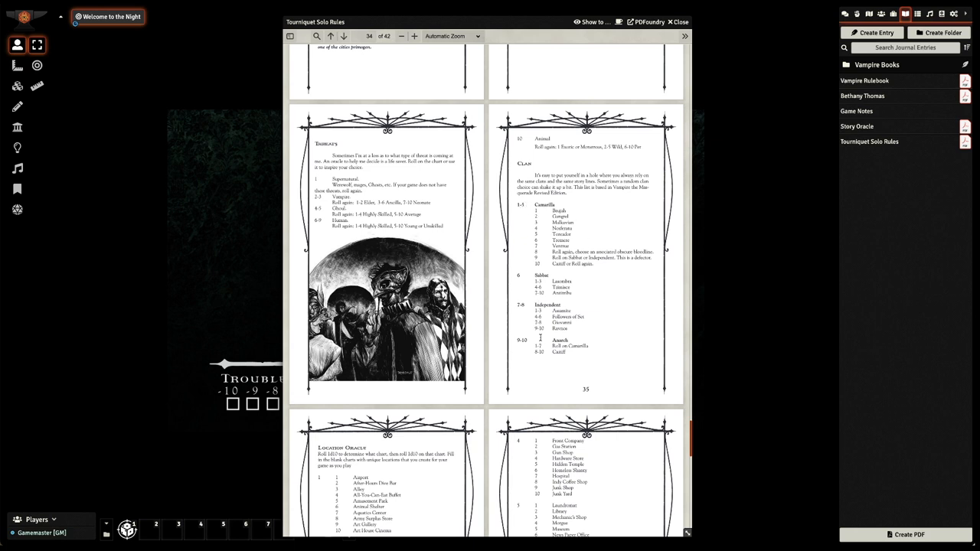
mouse_move(521, 339)
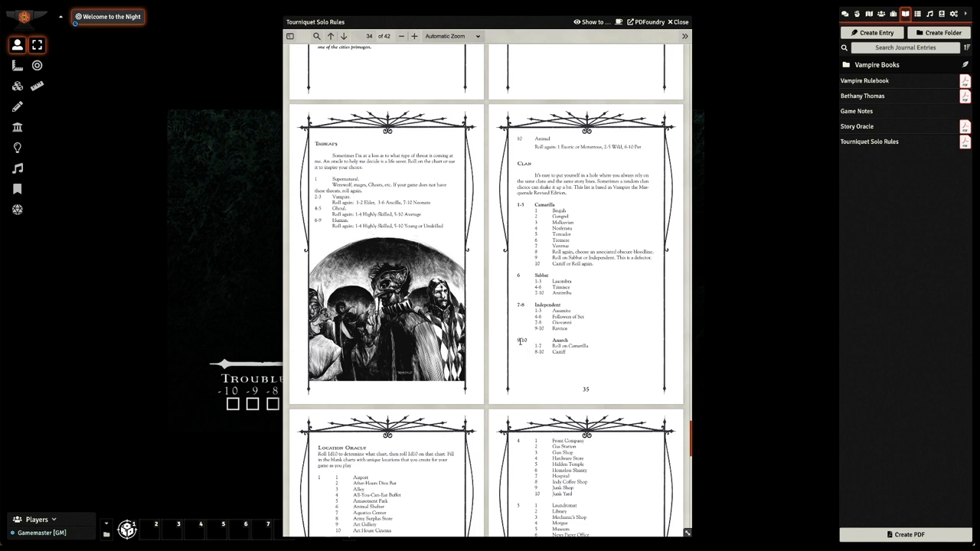
drag(551, 346, 588, 352)
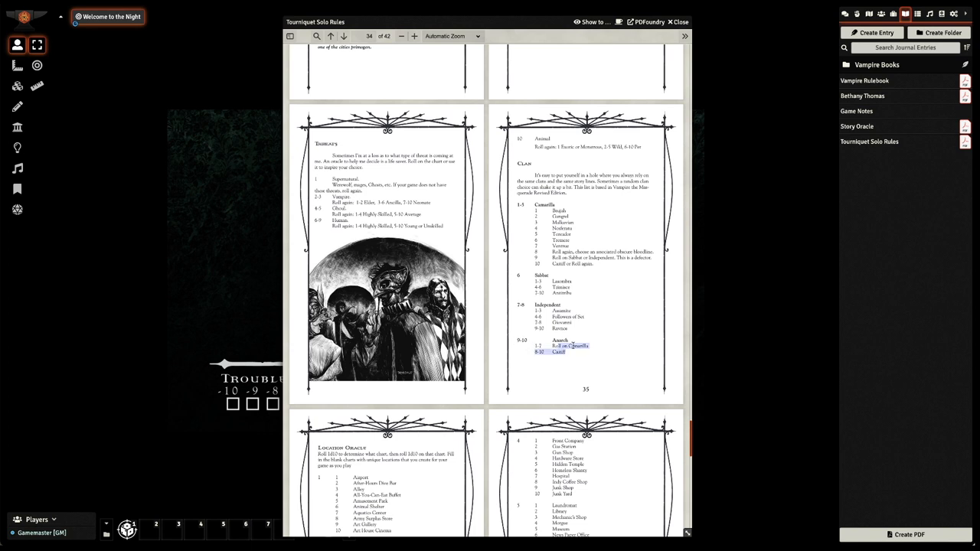
click(17, 209)
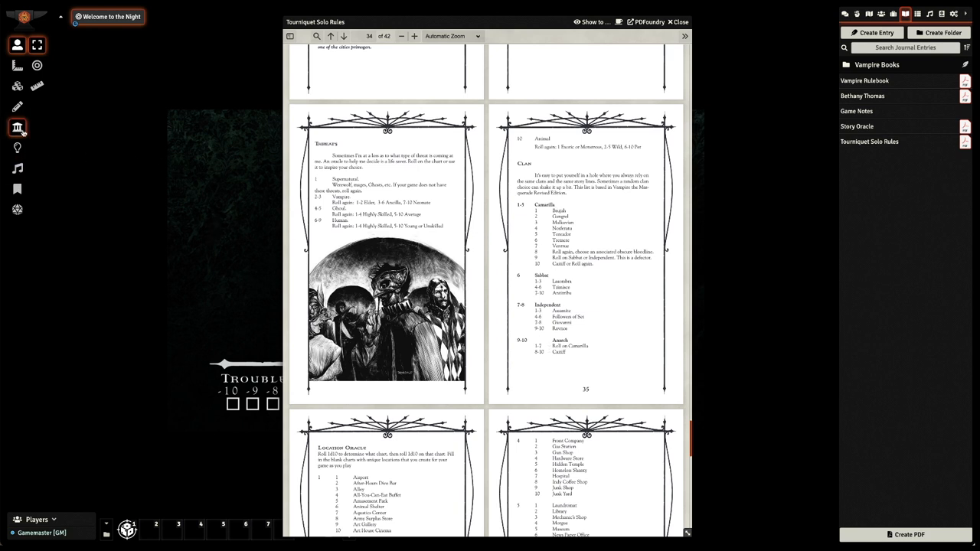
mouse_move(33, 133)
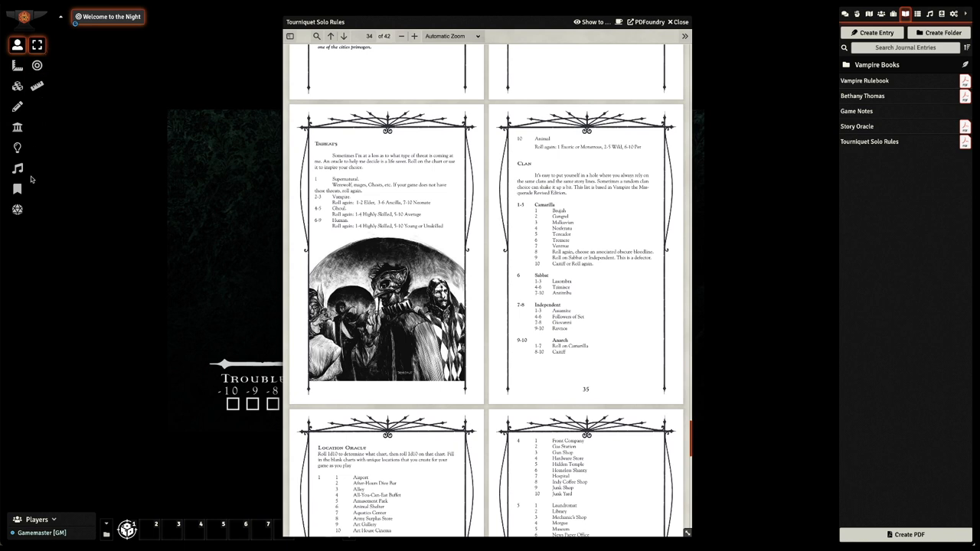
click(17, 209)
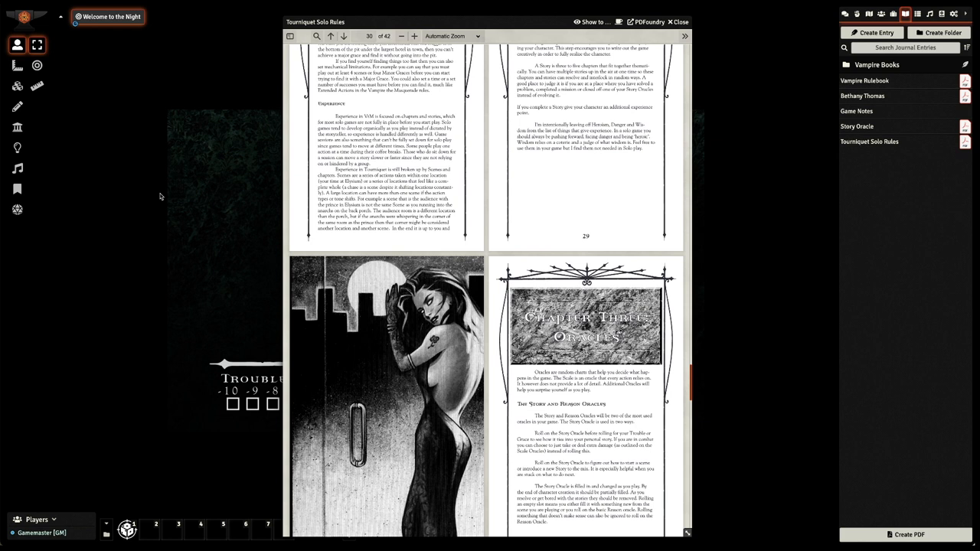
mouse_move(196, 197)
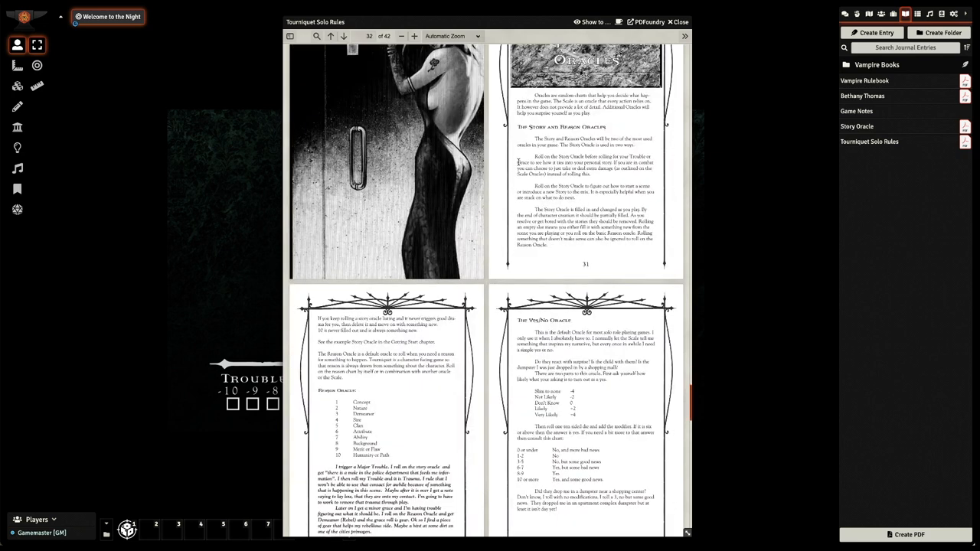
scroll(down, 3)
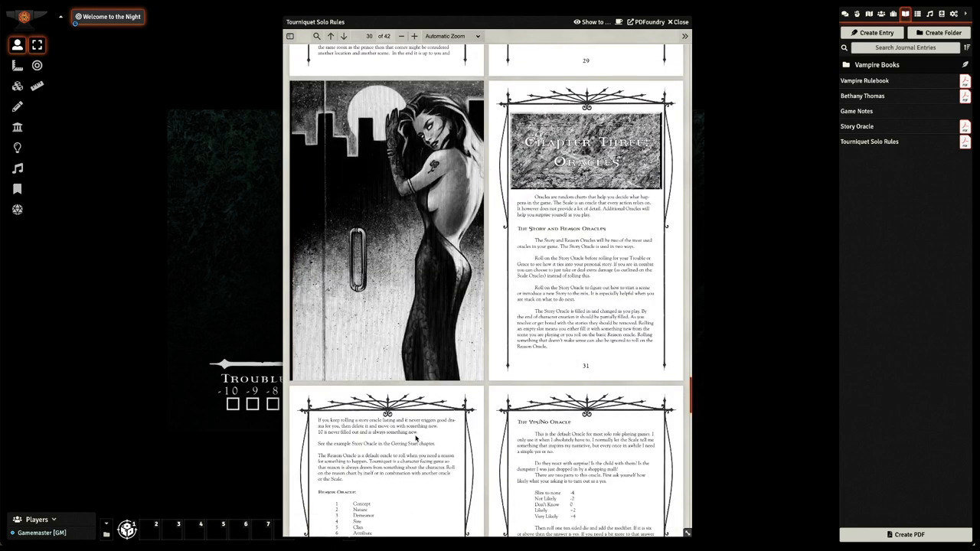
scroll(down, 3)
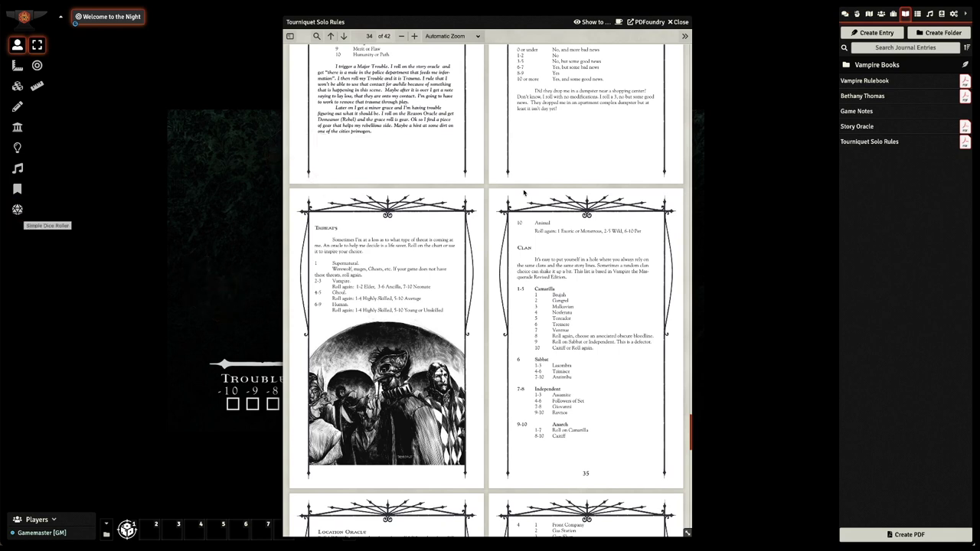
Expand the Vampire Books folder to list sourcebooks like Anarchs Unbound.
click(884, 65)
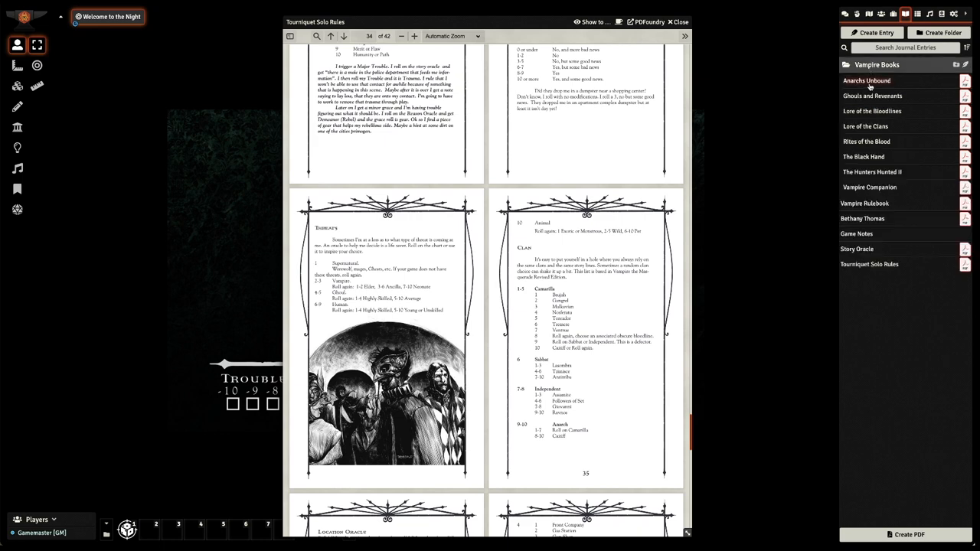
mouse_move(438, 188)
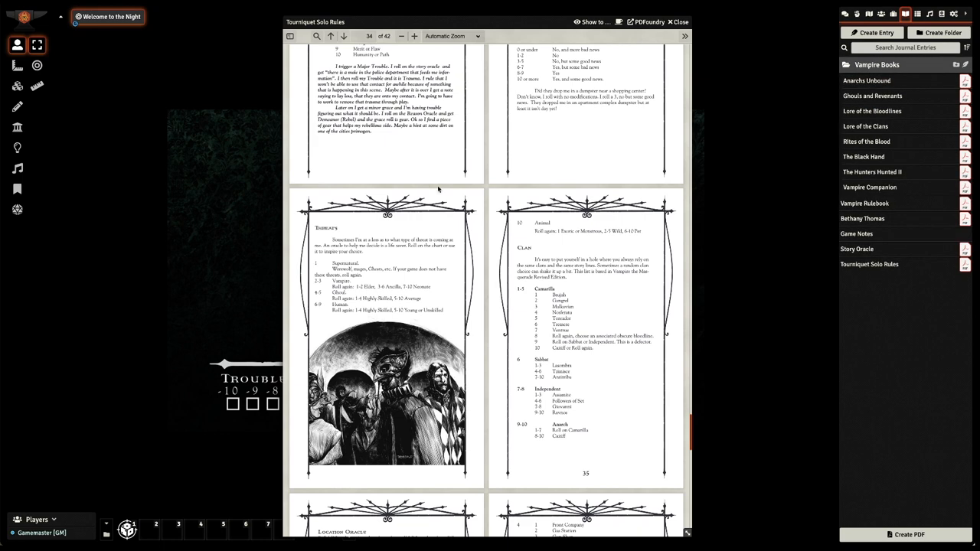
mouse_move(476, 262)
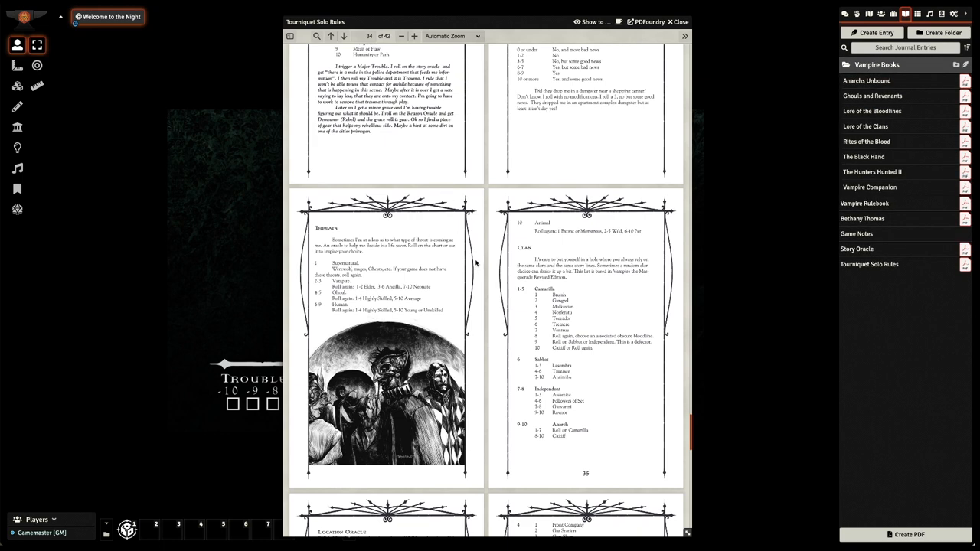
mouse_move(476, 262)
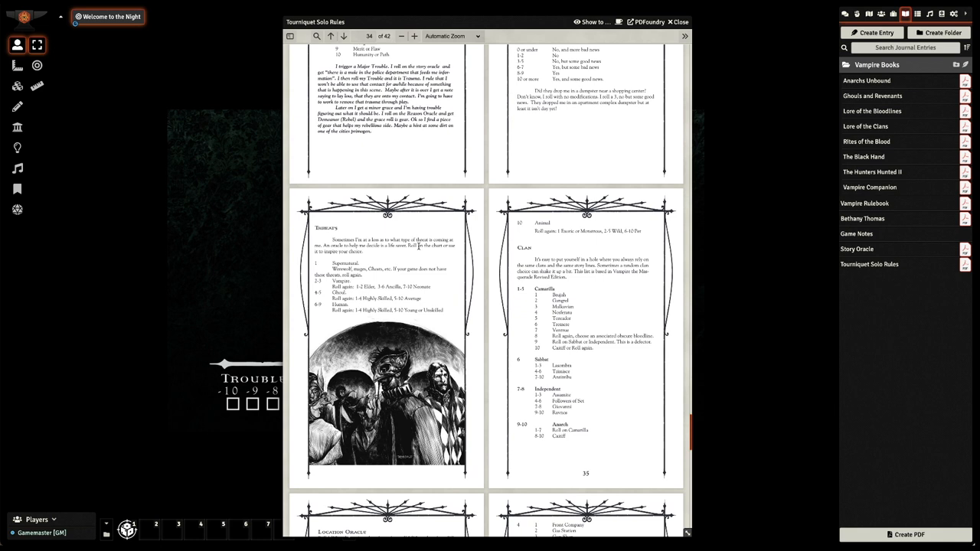
mouse_move(406, 284)
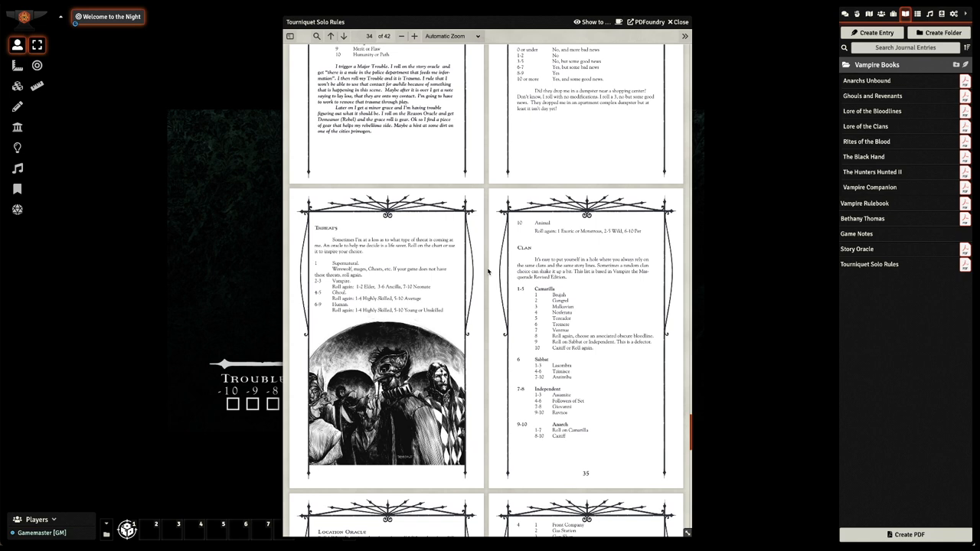
mouse_move(510, 262)
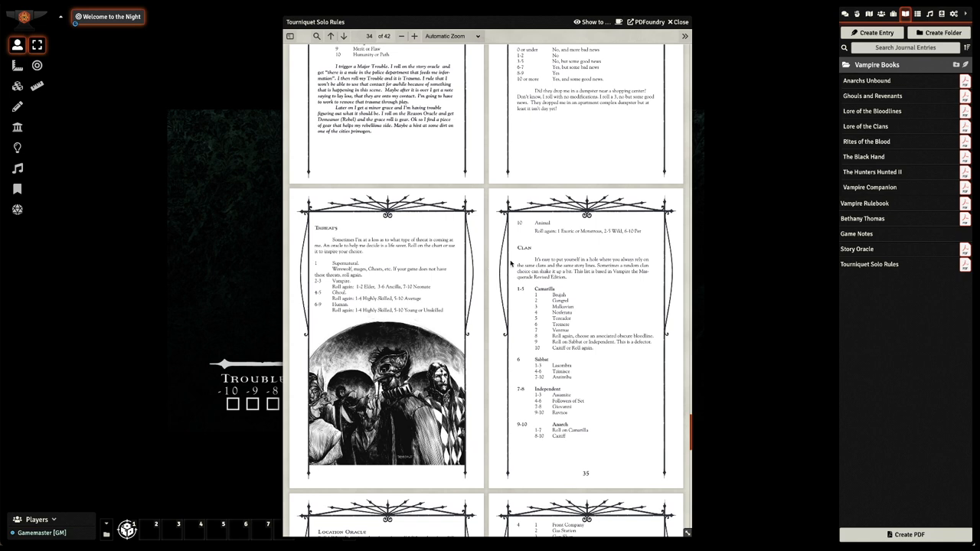
mouse_move(509, 263)
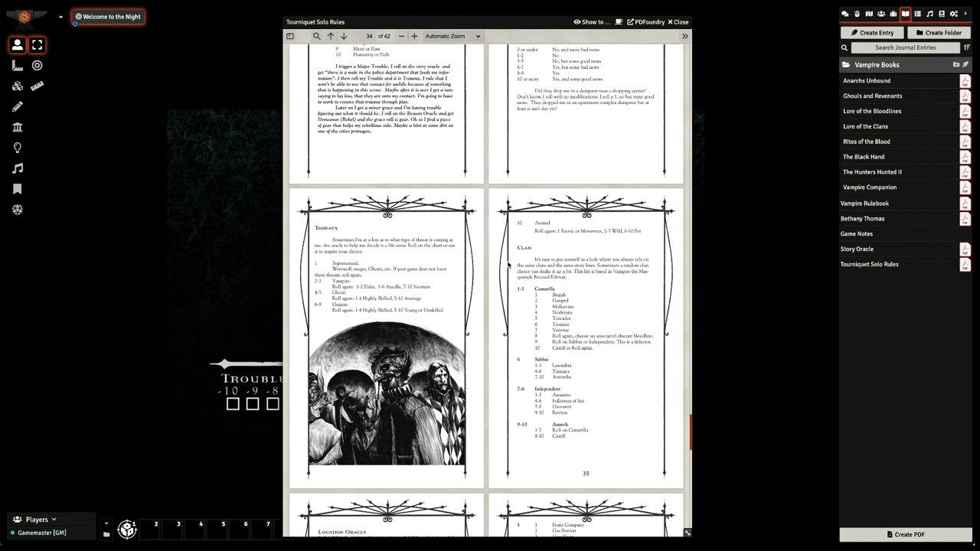
mouse_move(868, 141)
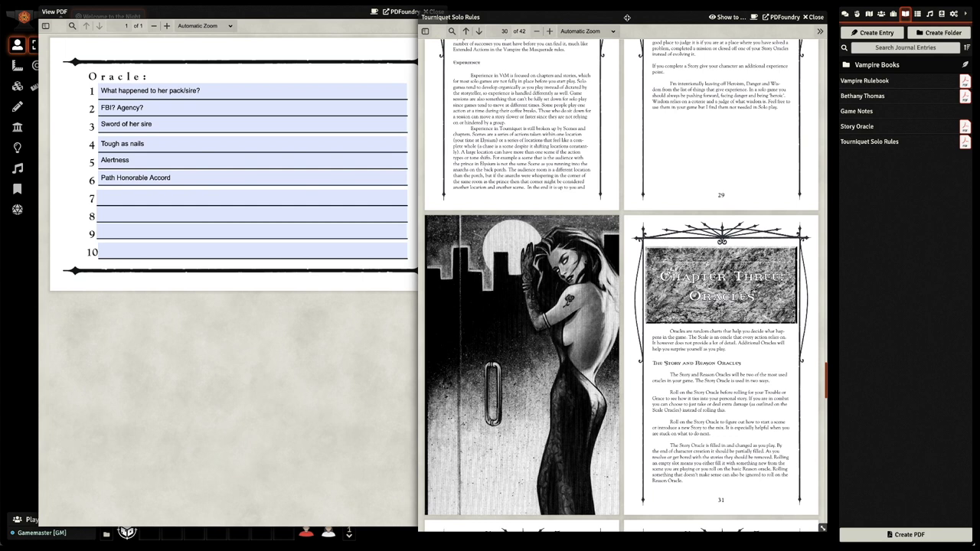
mouse_move(666, 80)
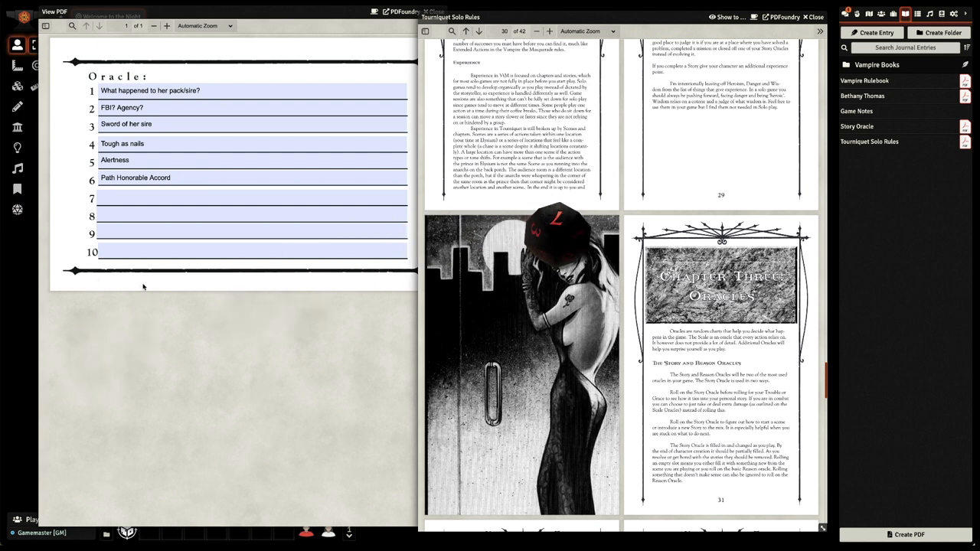
Select Story Oracle line 7 and scroll the rules toward the Reason Oracle page.
click(230, 198)
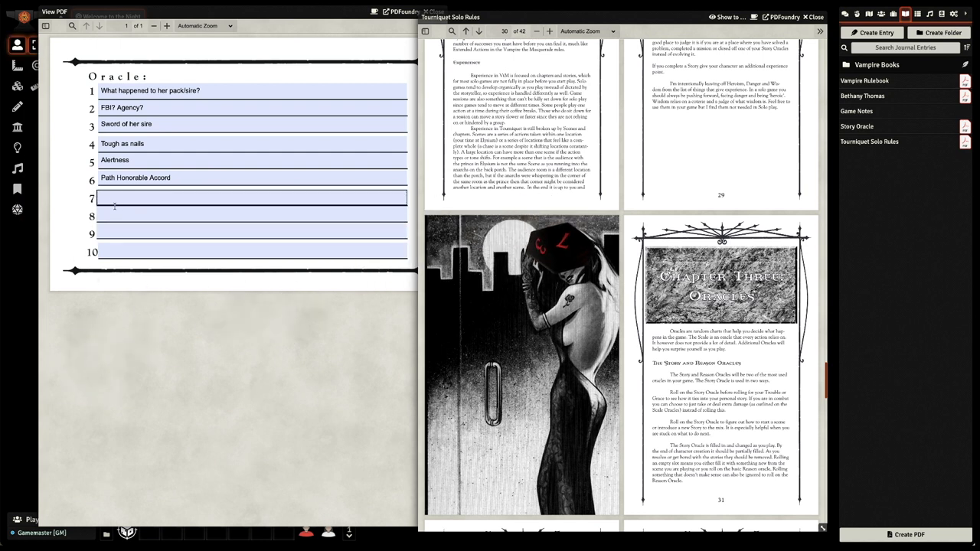
scroll(down, 3)
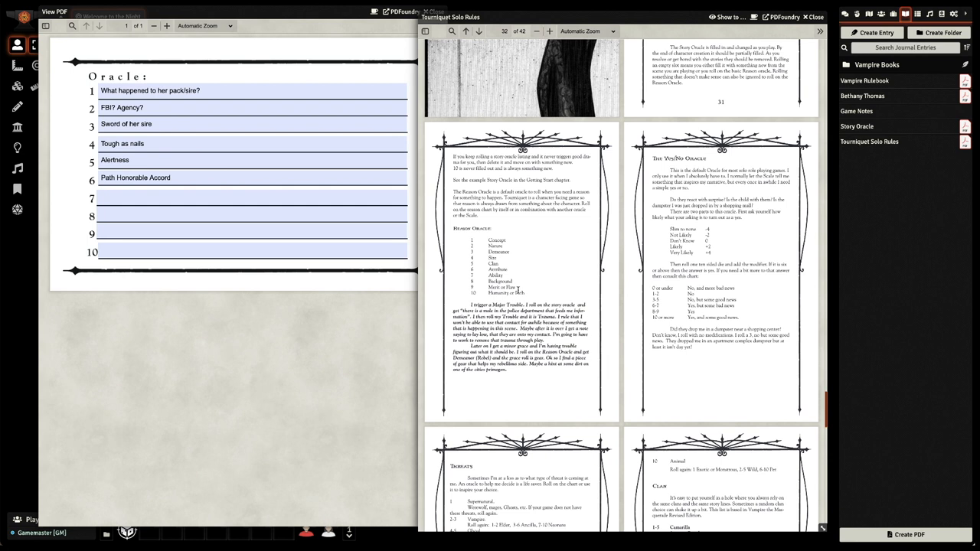
mouse_move(534, 292)
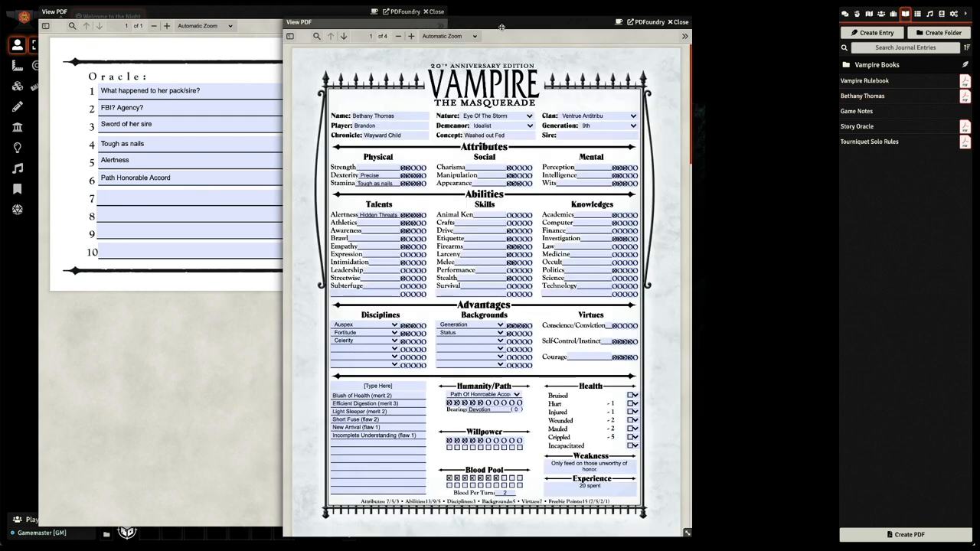
Move Bethany Thomas's character sheet right, beside the Story Oracle window.
drag(502, 21, 563, 22)
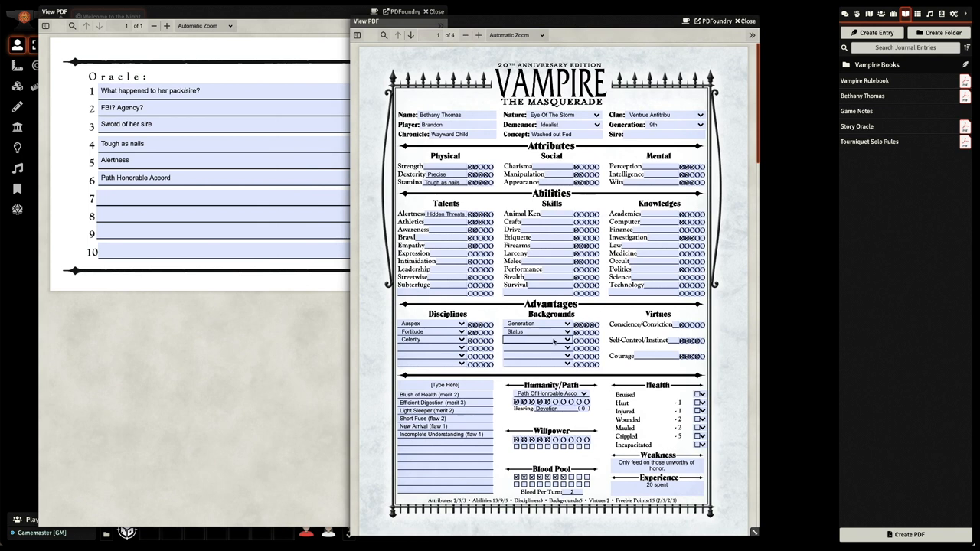
click(557, 331)
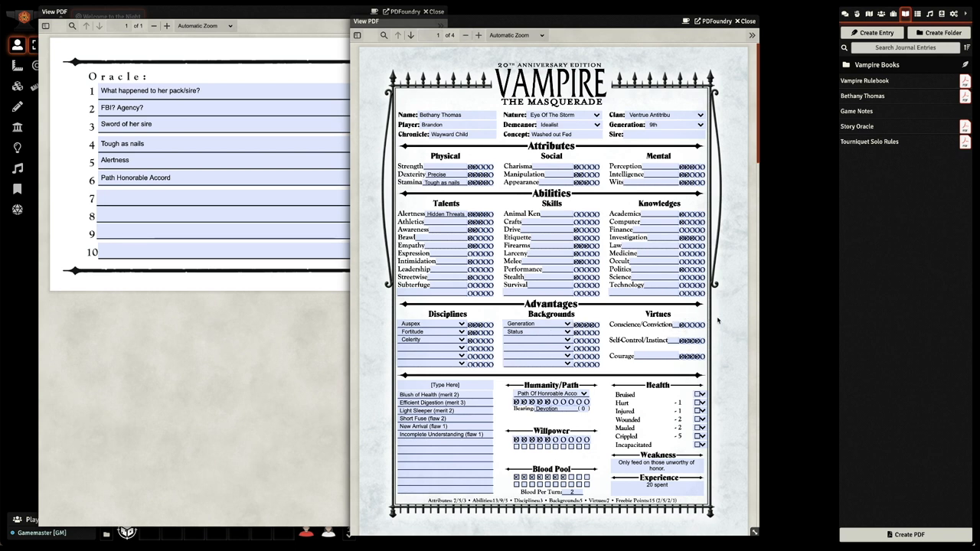
mouse_move(723, 318)
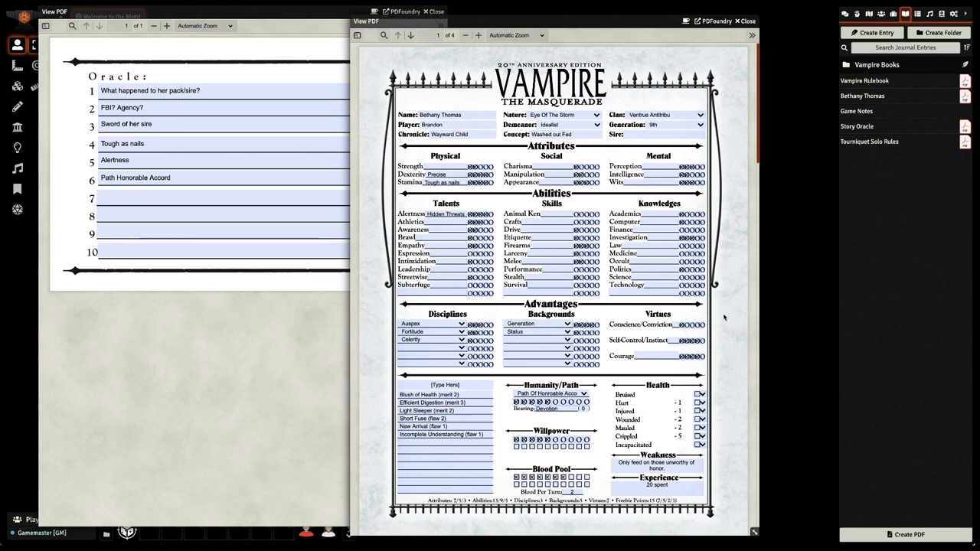
mouse_move(743, 326)
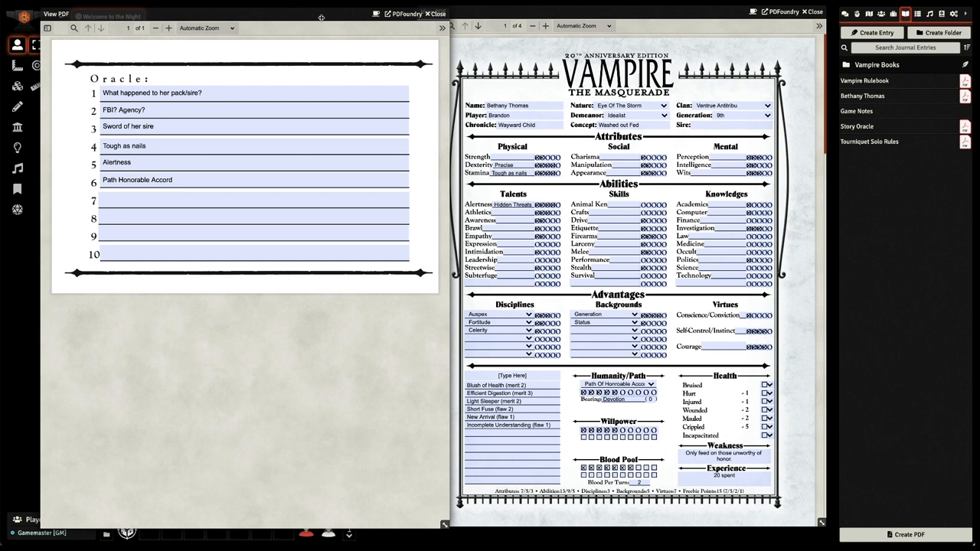
Enter 'Generation War' into line 7 of the Story Oracle list.
click(230, 198)
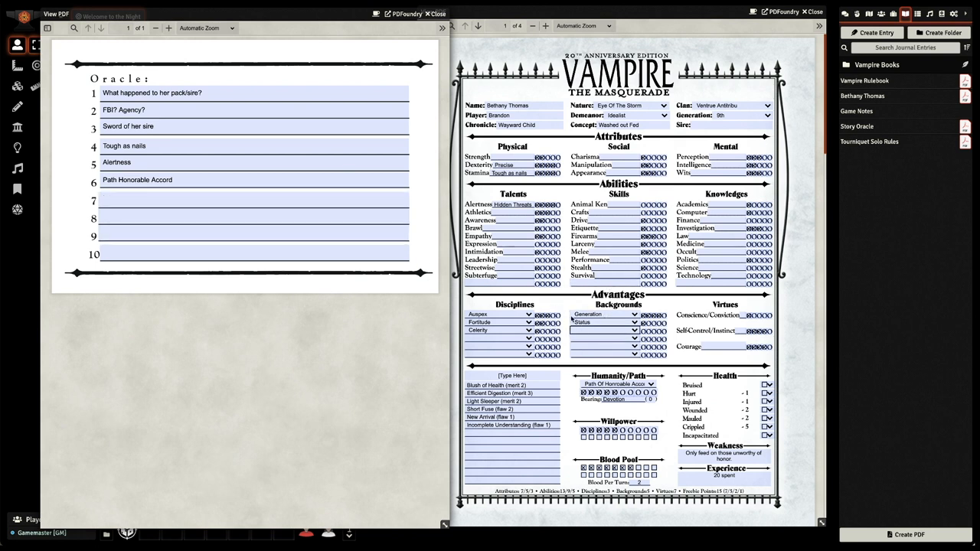
click(253, 200)
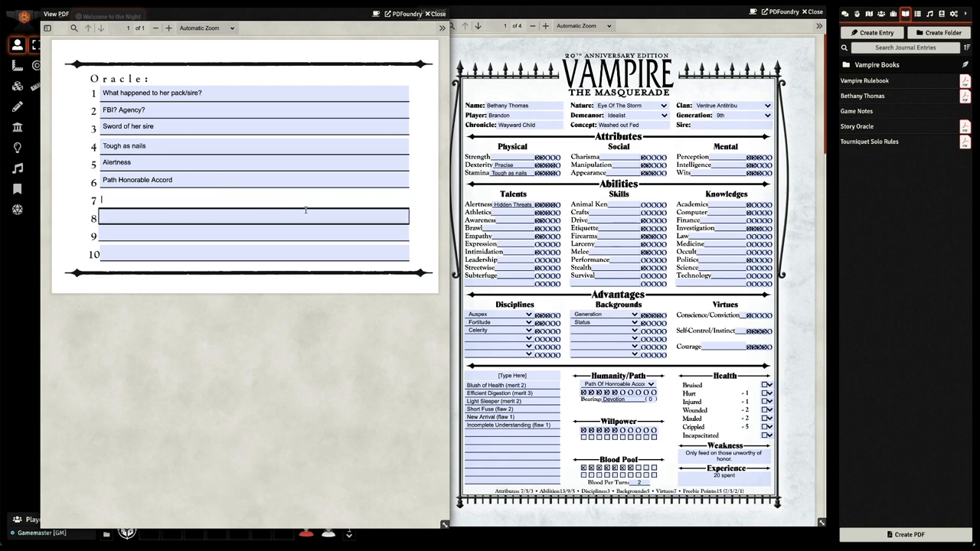
text(Generation War)
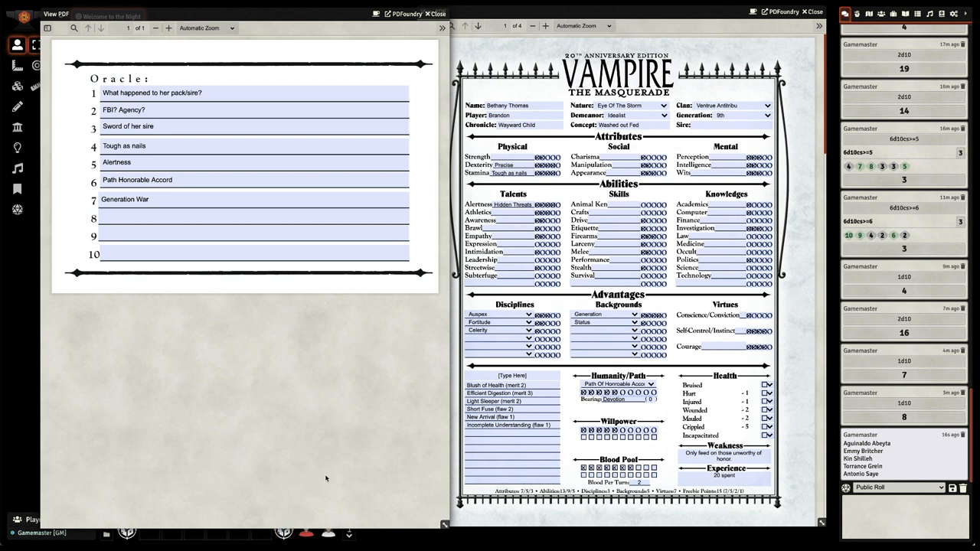
mouse_move(394, 491)
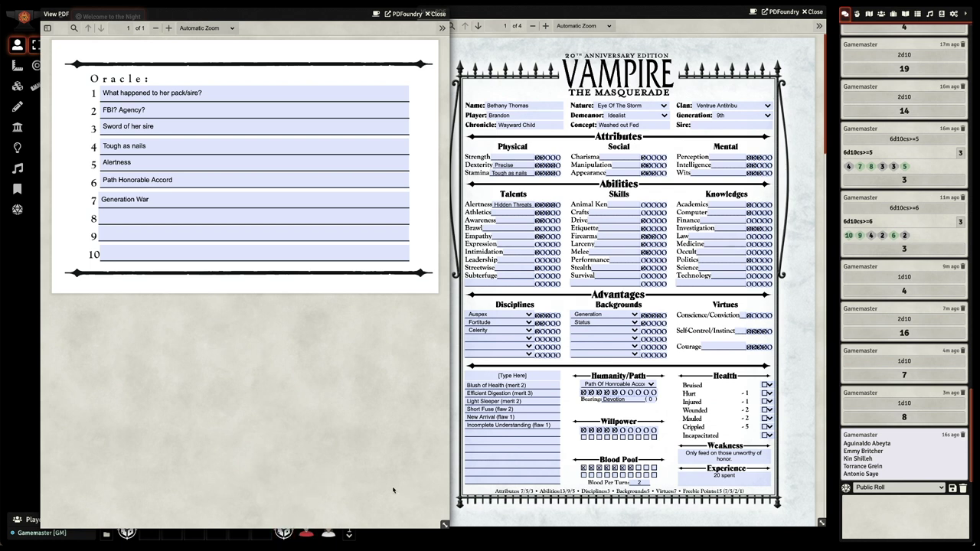
mouse_move(391, 495)
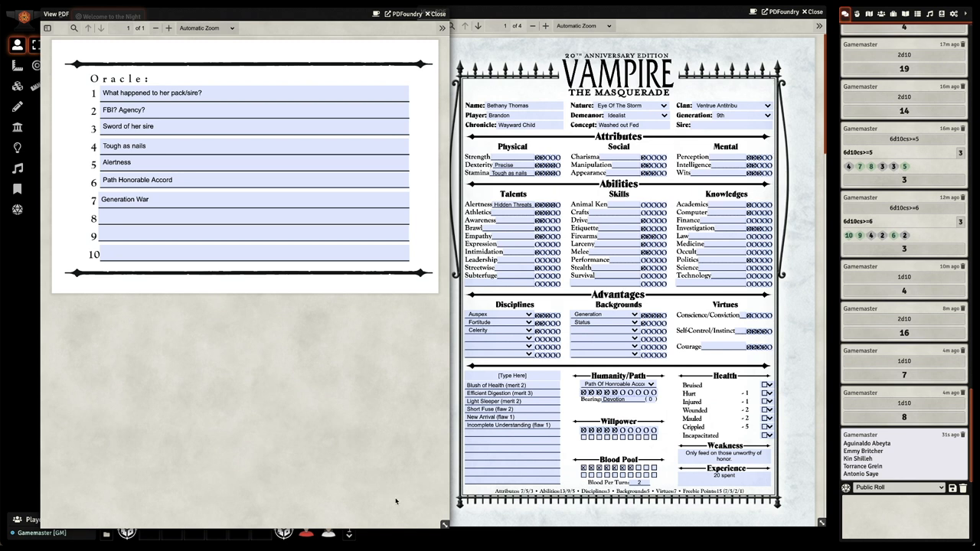
mouse_move(371, 444)
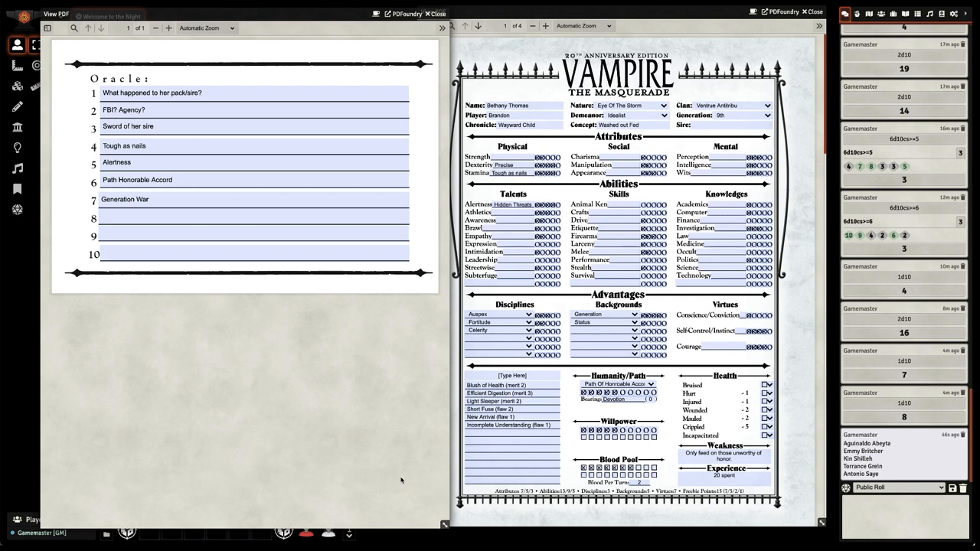
mouse_move(397, 473)
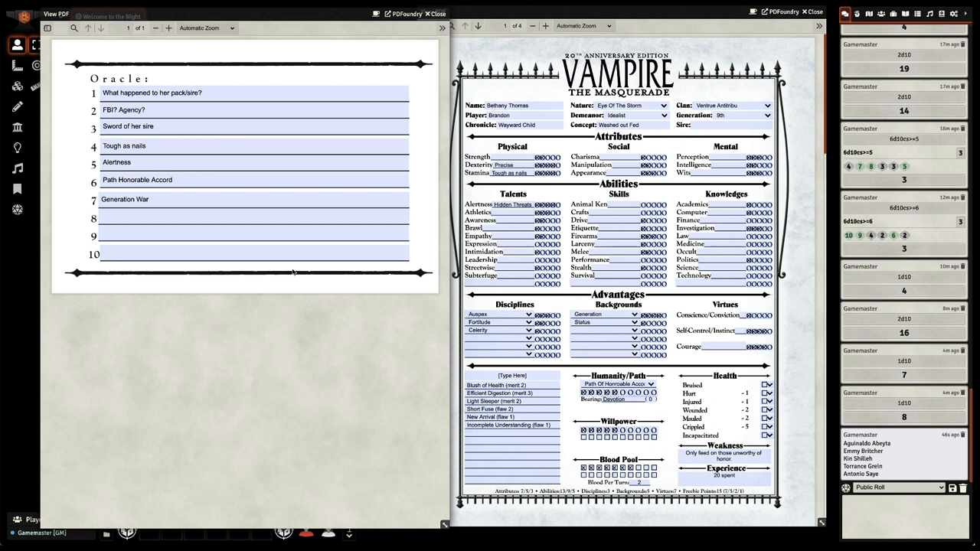
Append ' - mr Saye (ventrue)' to the Generation War line.
text(- mr saye)
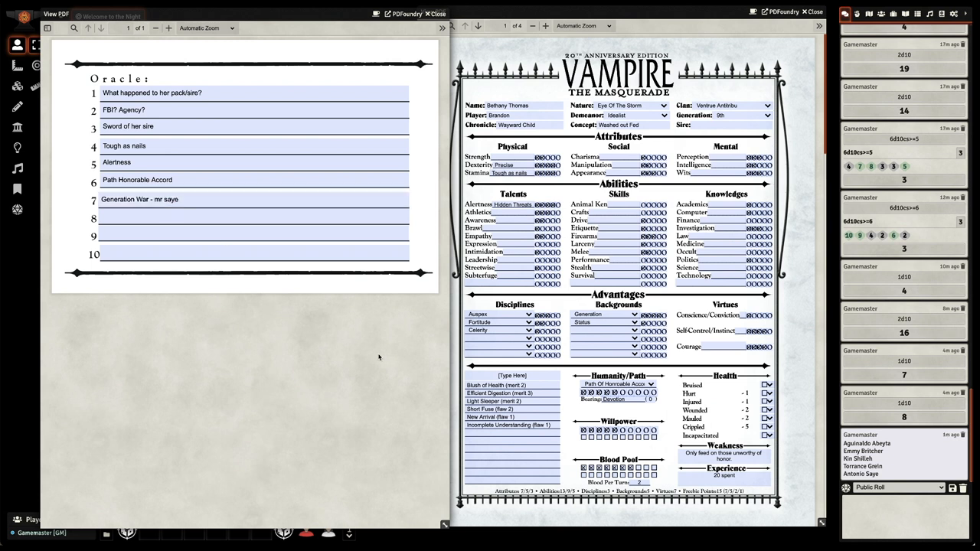
mouse_move(369, 364)
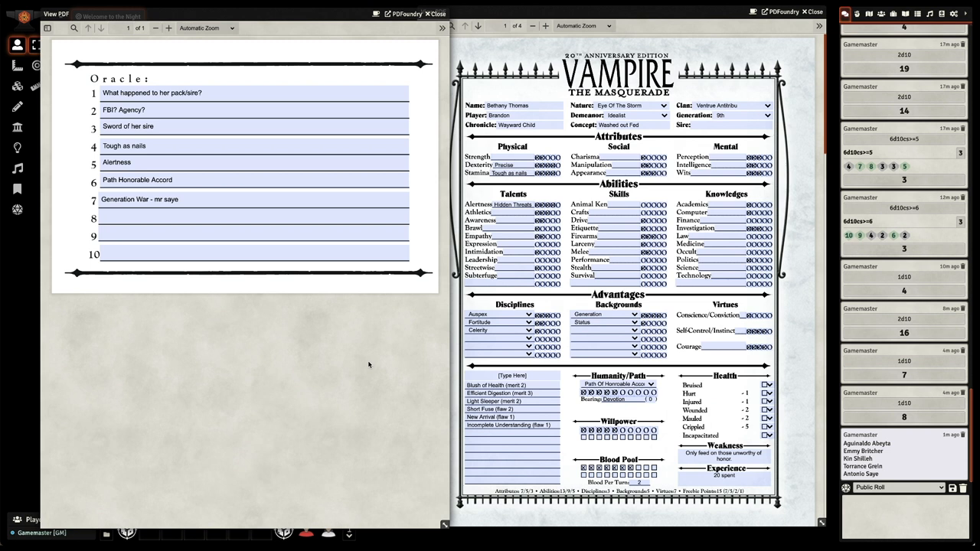
mouse_move(268, 246)
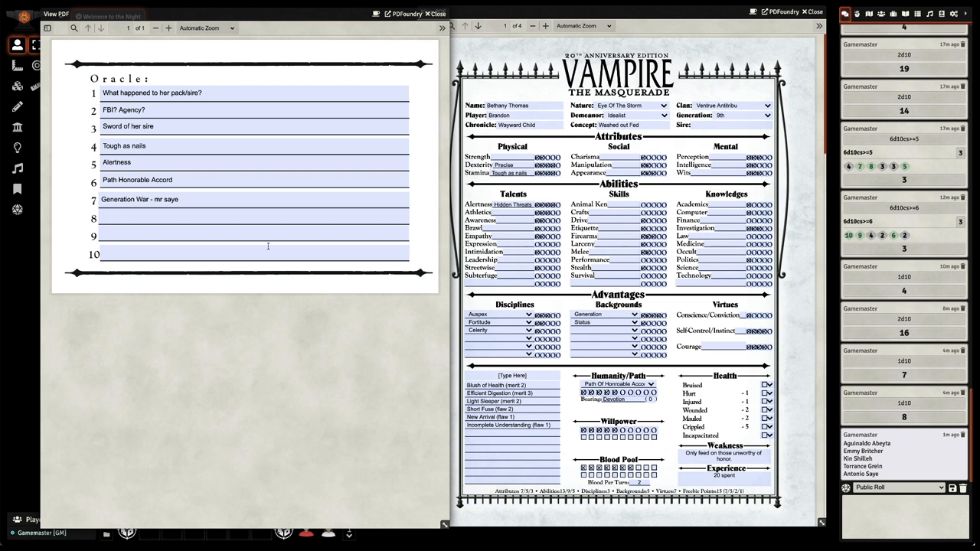
text((v)
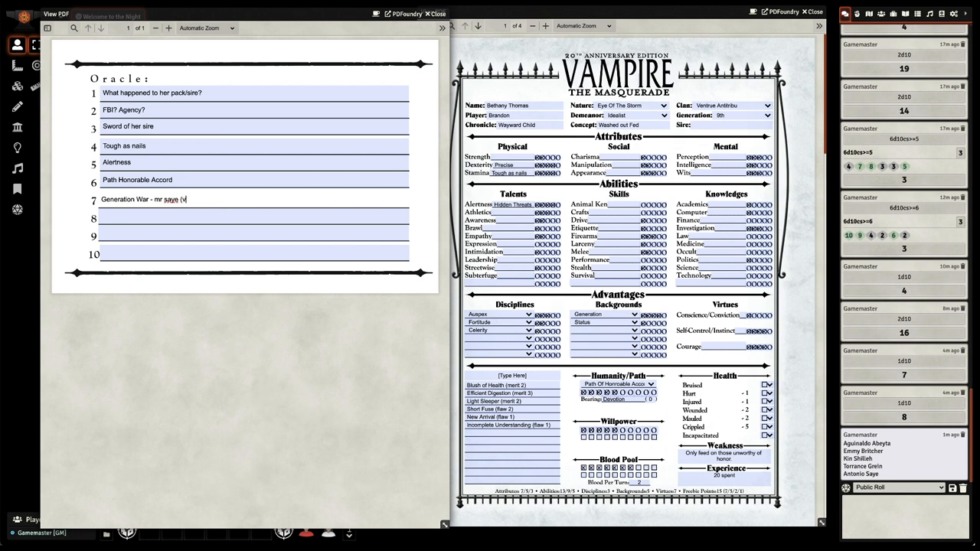
text(entur)
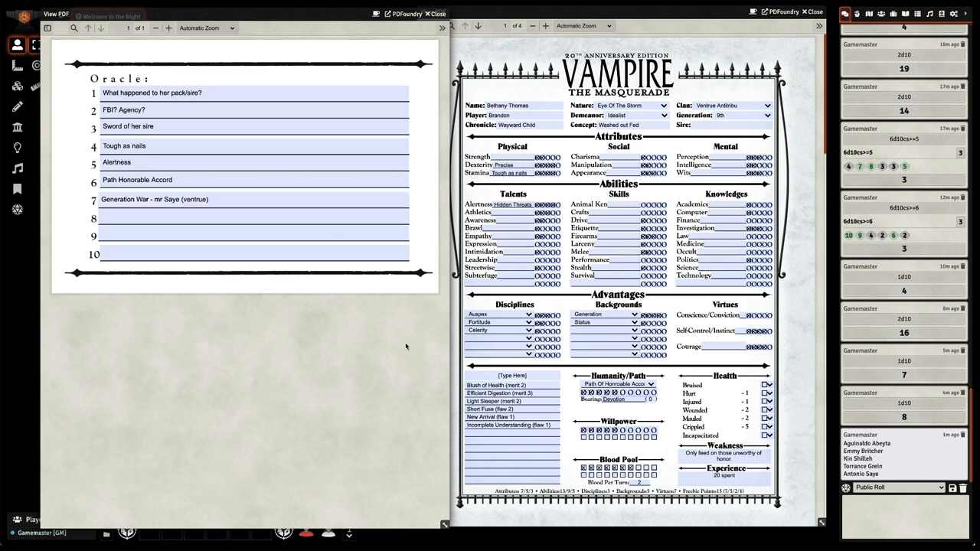
mouse_move(411, 347)
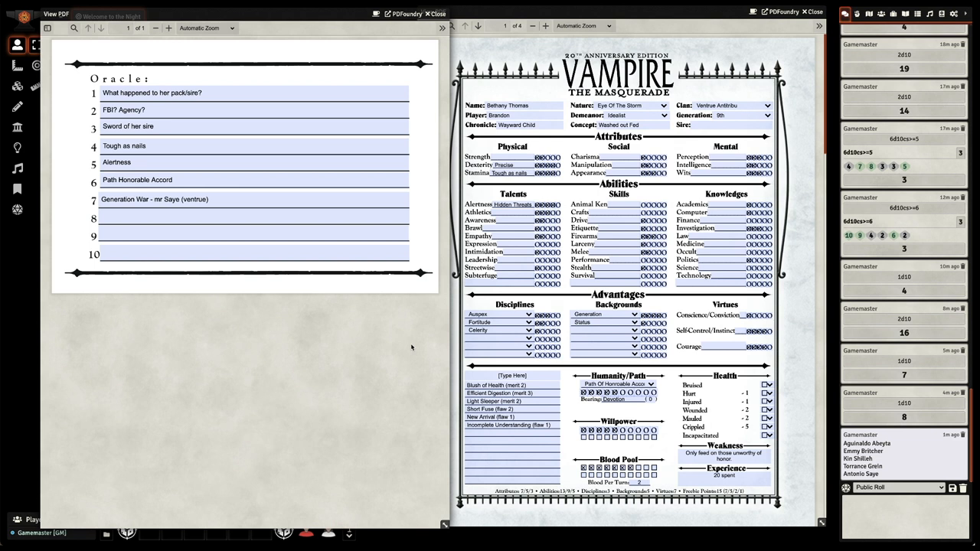
mouse_move(403, 352)
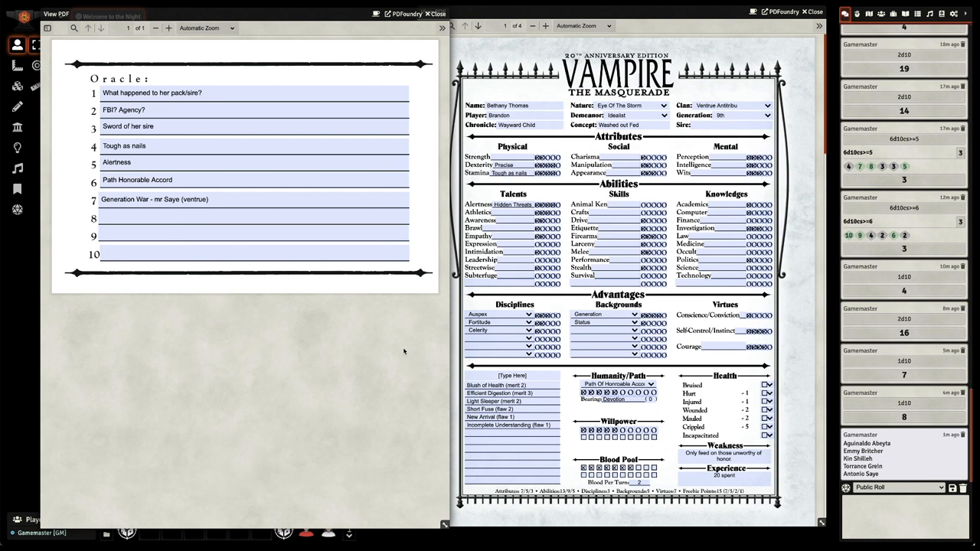
mouse_move(399, 355)
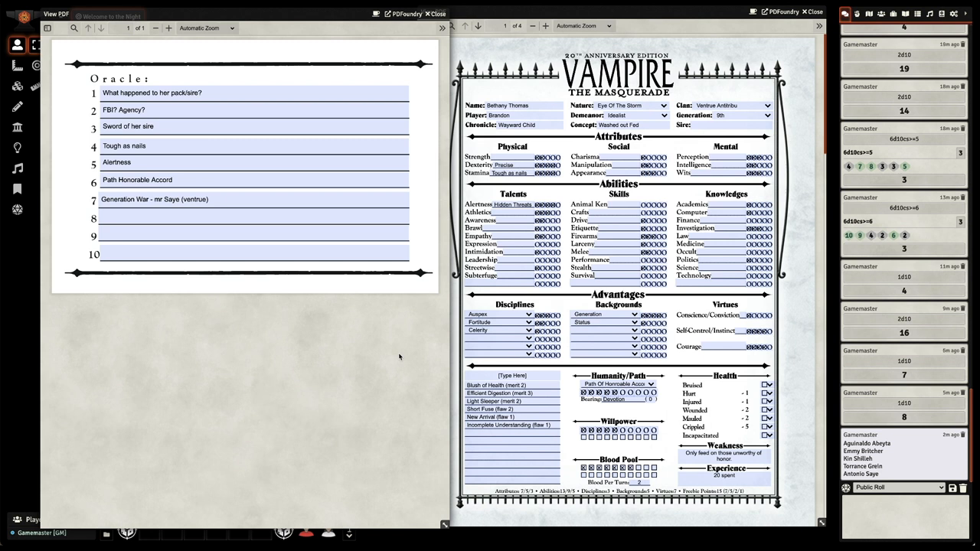
mouse_move(421, 364)
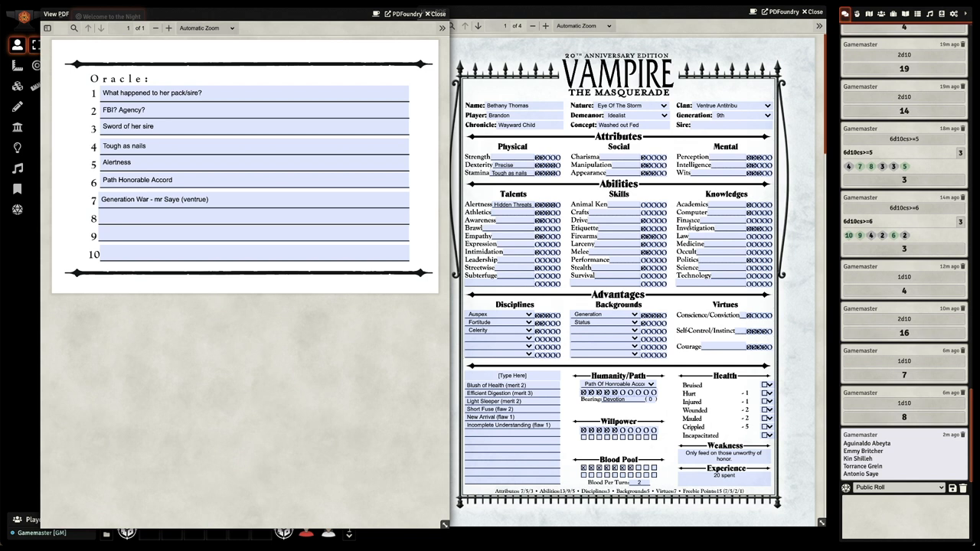
Open the Example roll dialog from the dice pool macro and enter 4 dice.
click(618, 165)
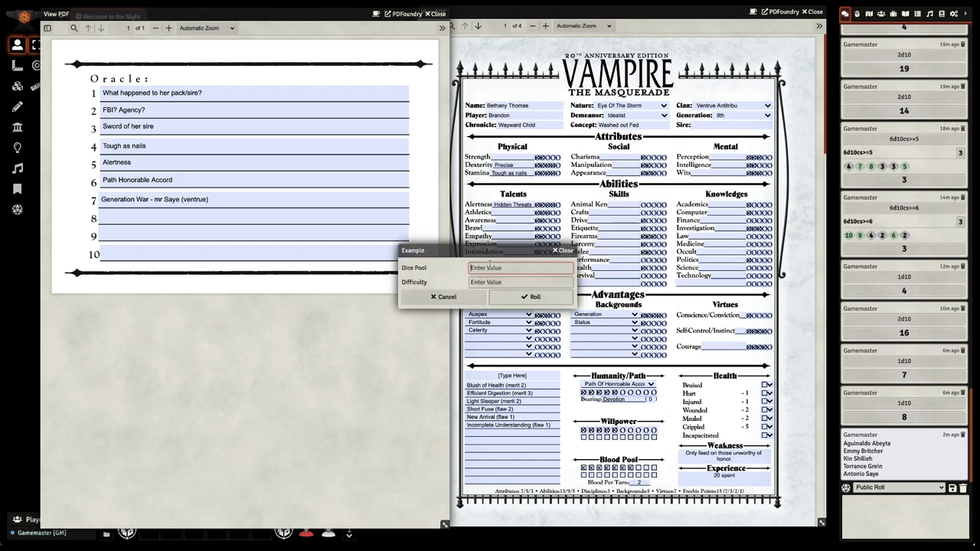
text(4)
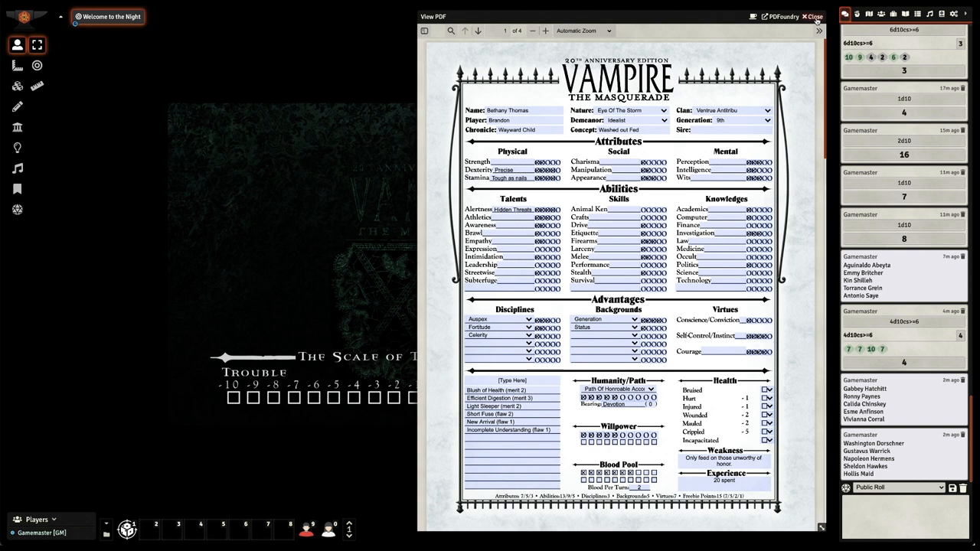
Close the character sheet and scroll the chat log down to the new NPC name lists.
click(807, 15)
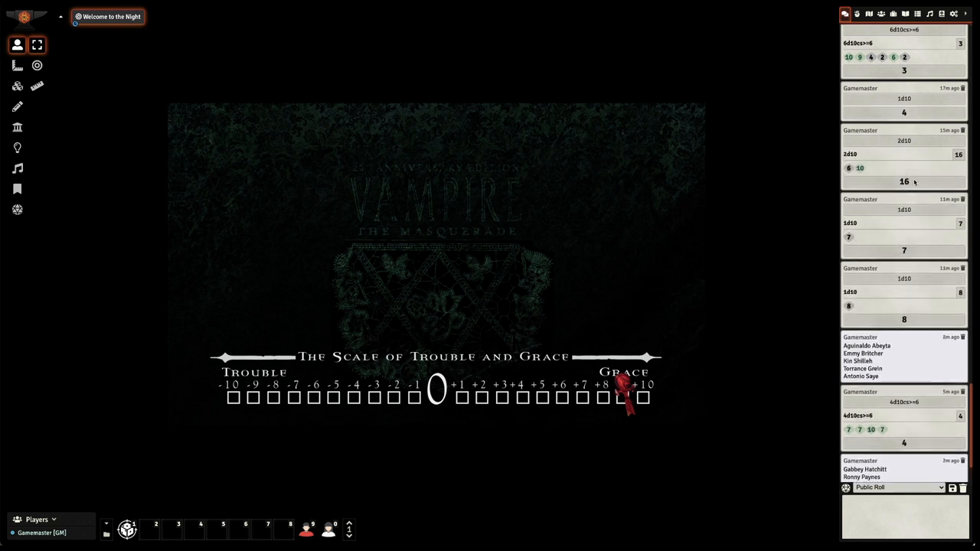
scroll(down, 3)
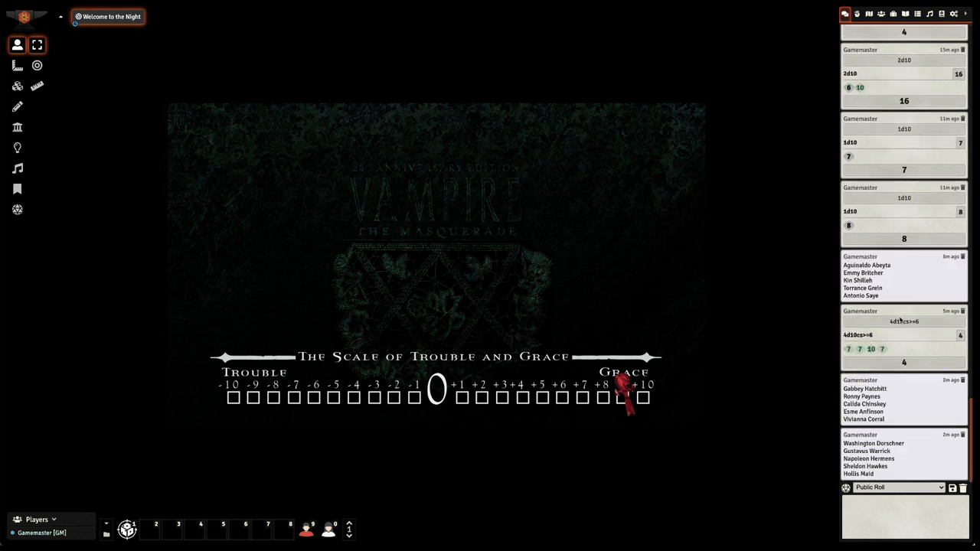
mouse_move(708, 289)
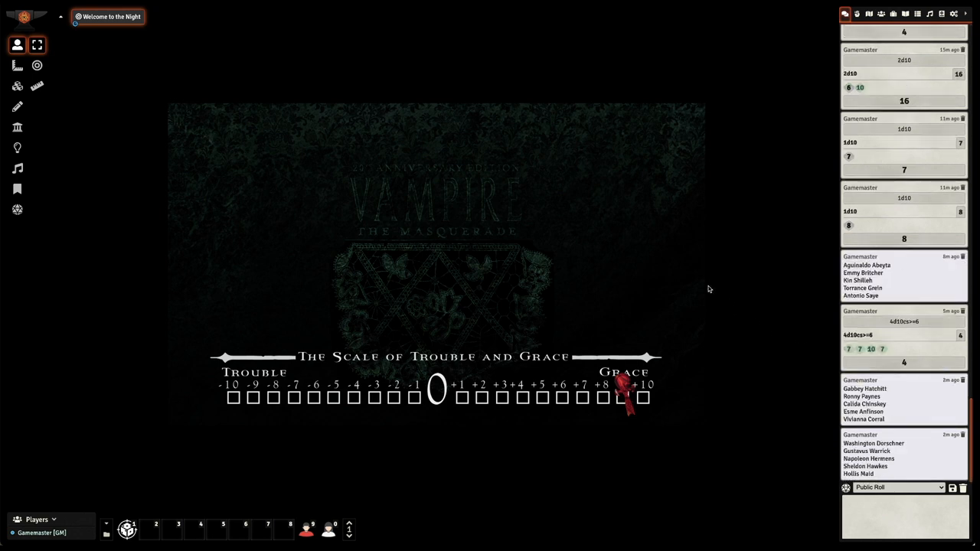